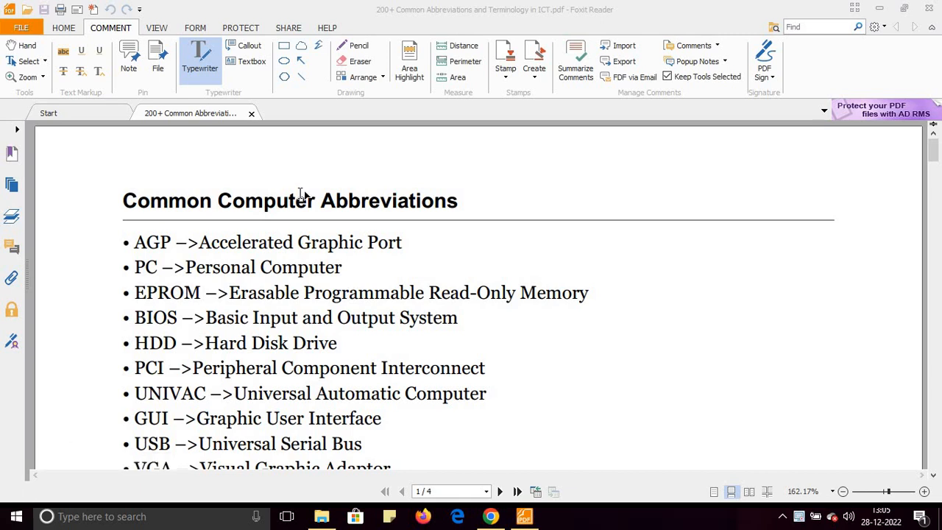
mouse_move(526, 179)
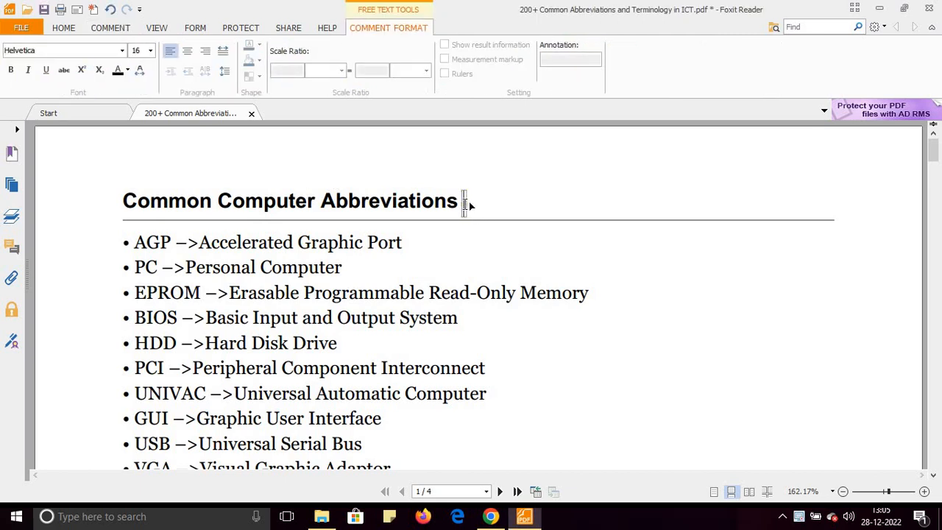
- Type the note 'Very Important for Any Computer Exam' right of the Common Computer Abbreviations heading
type("Very I")
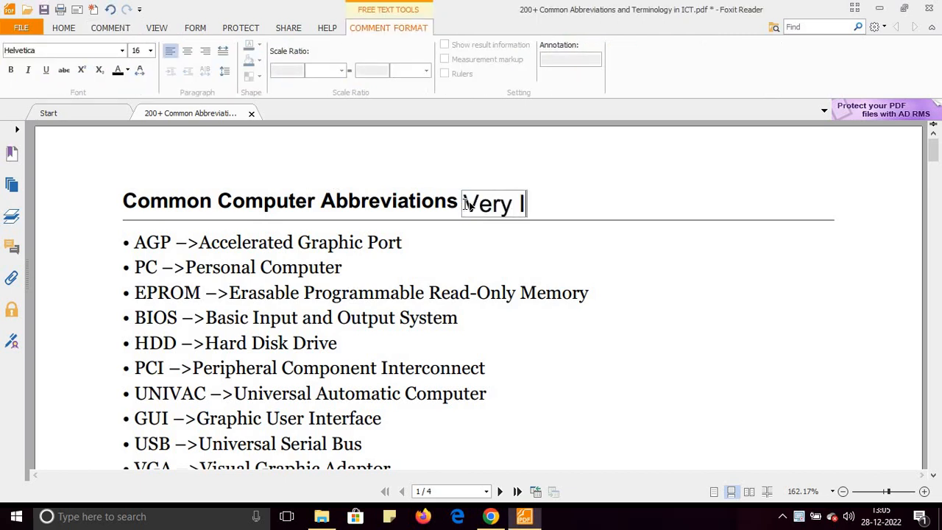
type("mportant fo")
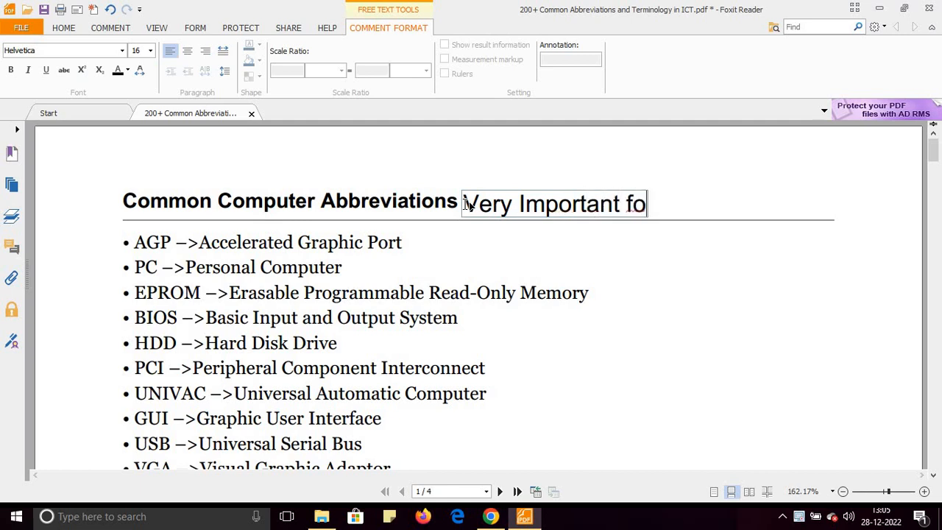
type("r")
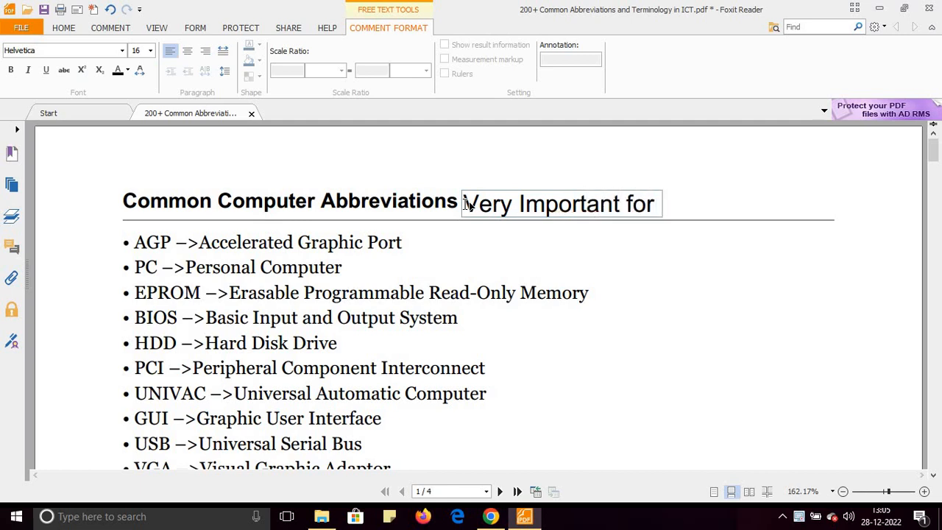
type("Any")
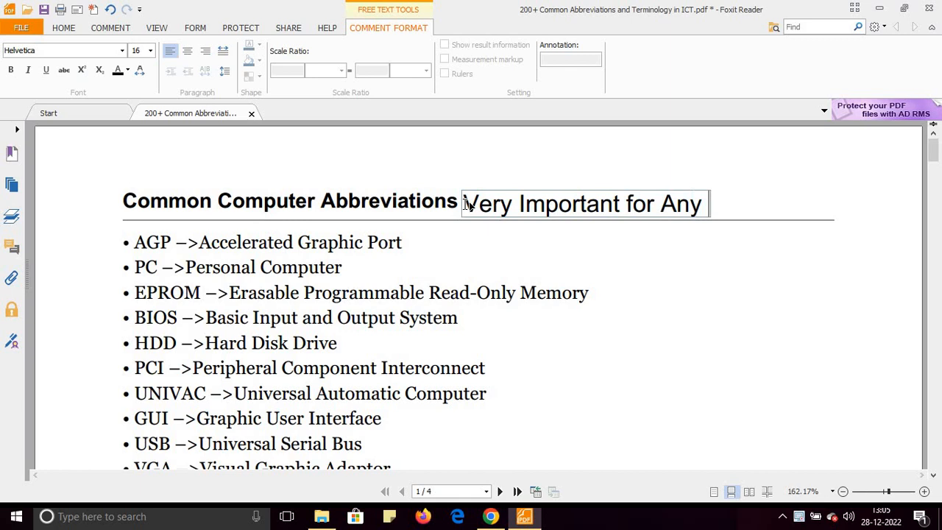
type("Computer Kn")
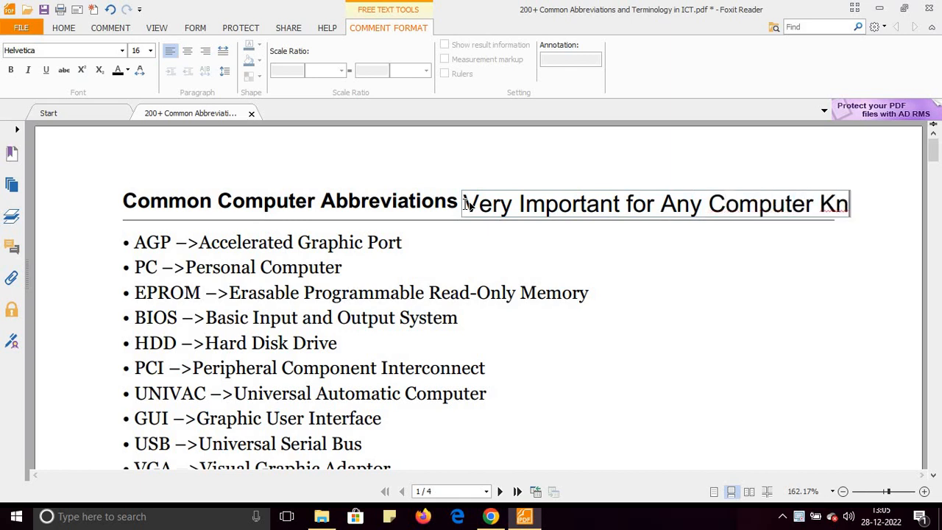
type("o")
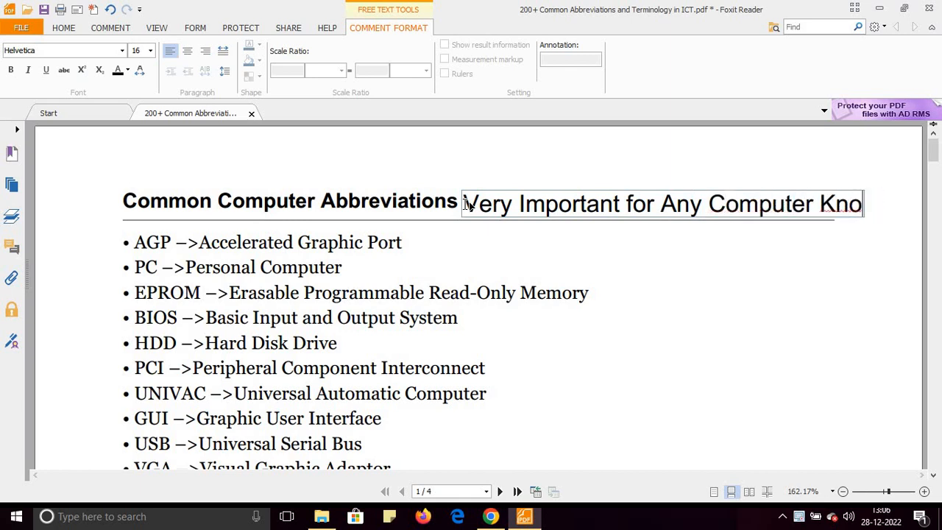
type("Exam")
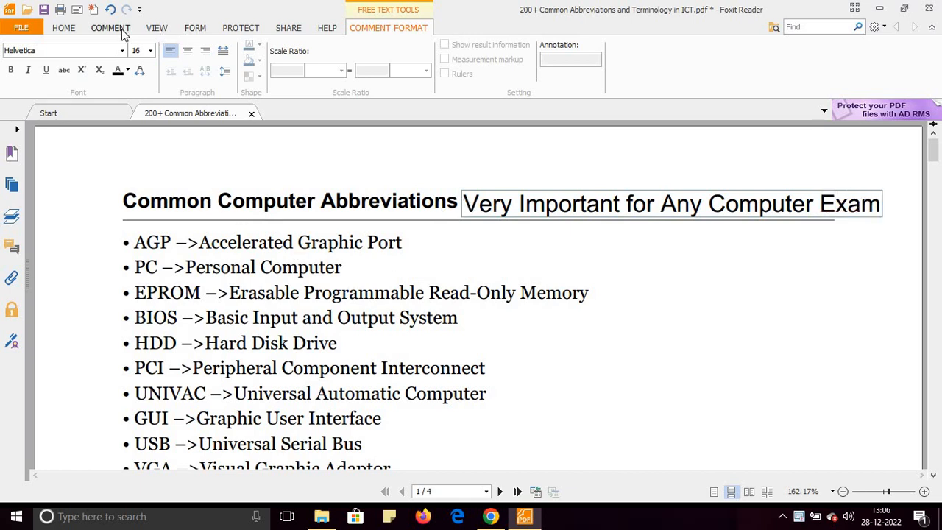
- Draw red pencil ticks beside AGP, PCI, UNIVAC and further entries toward EBCDIC
left_click(110, 27)
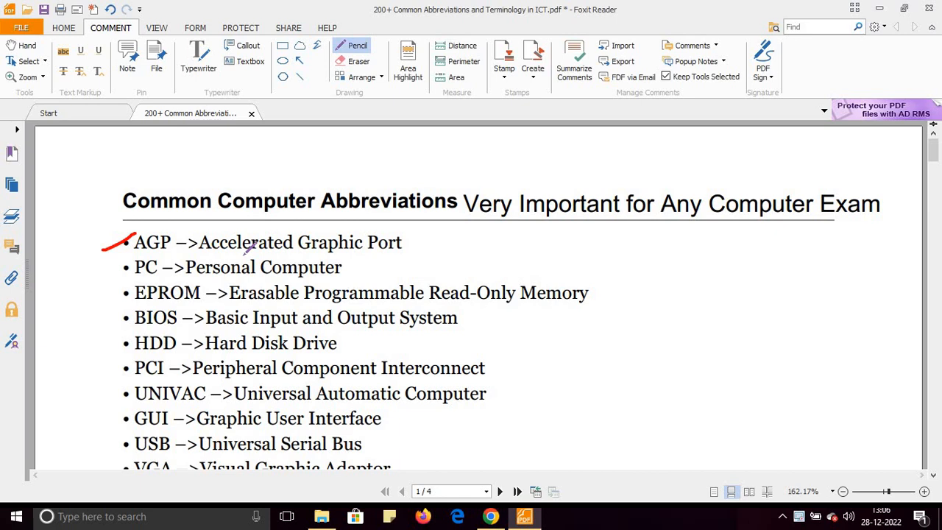
left_click_drag(103, 278, 151, 250)
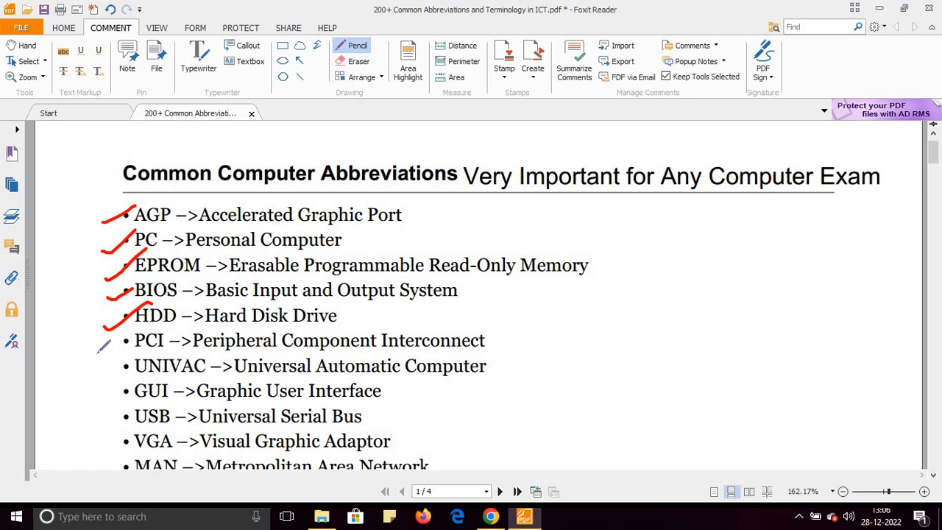
left_click_drag(95, 357, 151, 320)
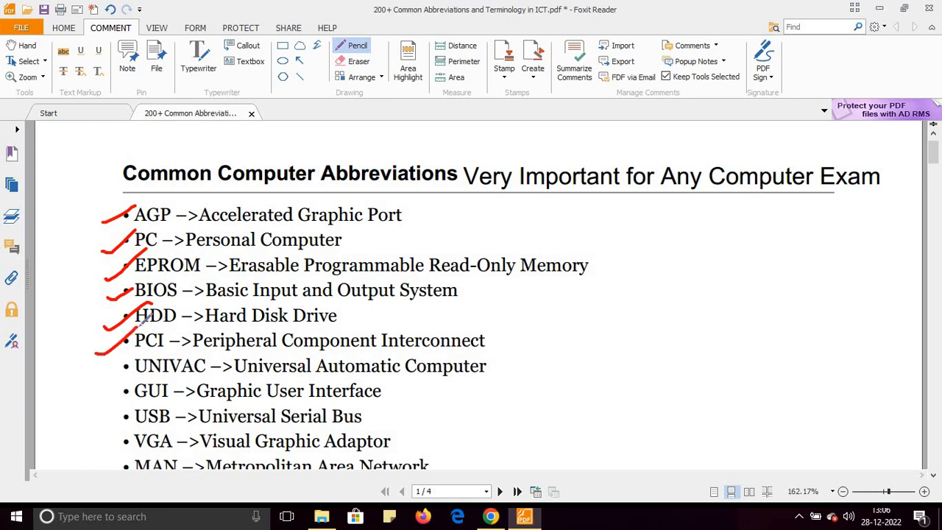
scroll("down", 3)
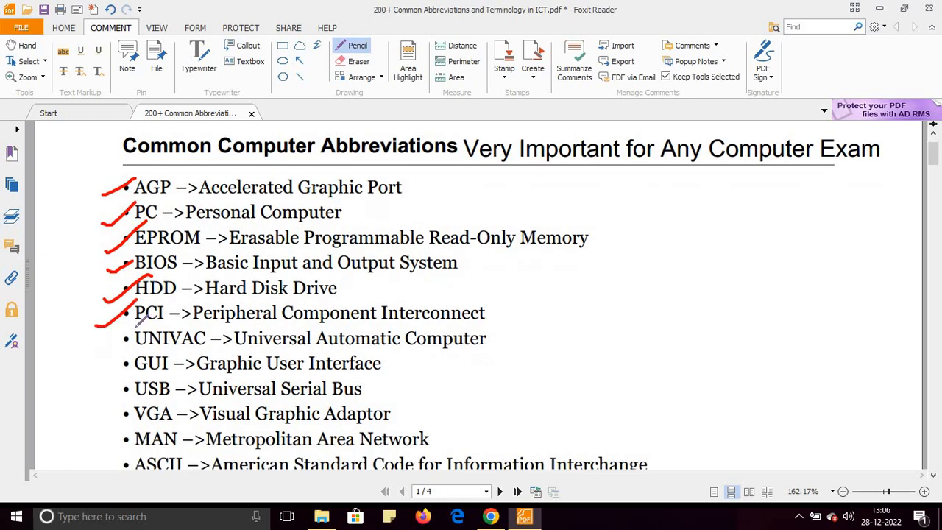
left_click_drag(95, 346, 129, 331)
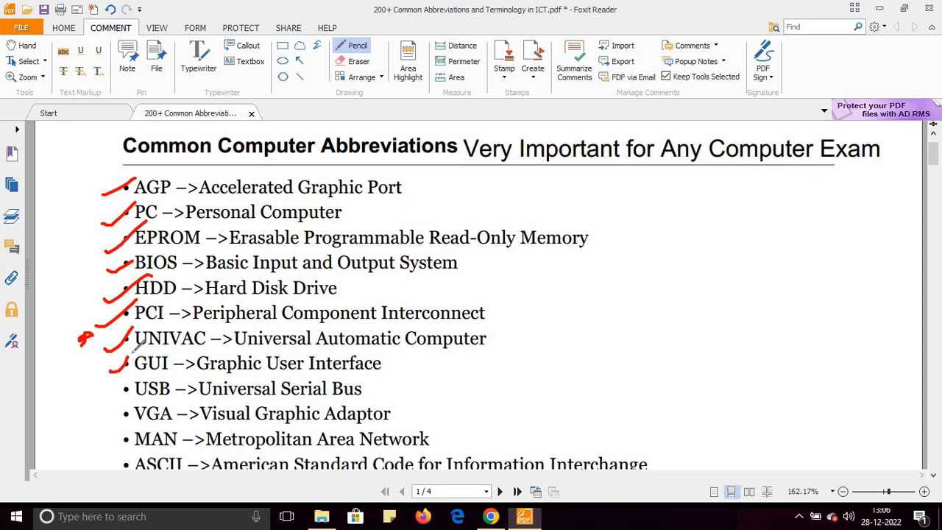
scroll("down", 3)
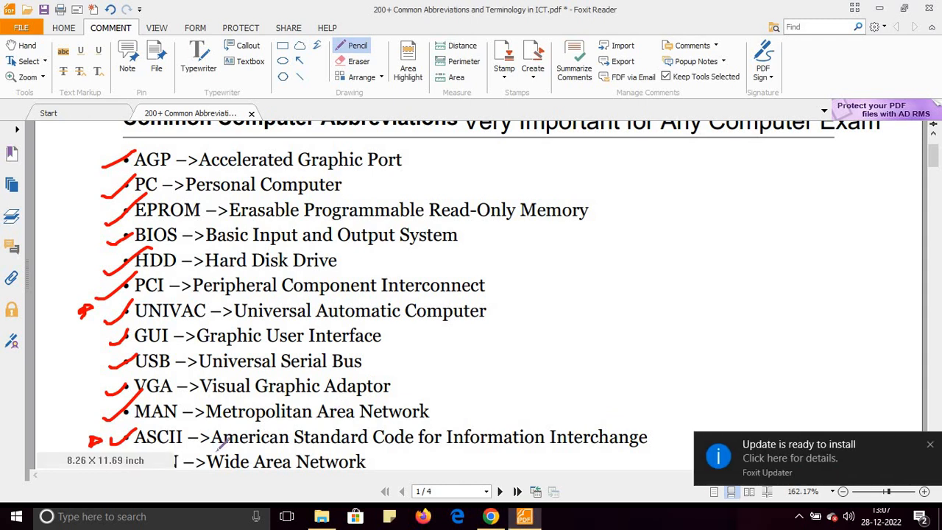
scroll("down", 3)
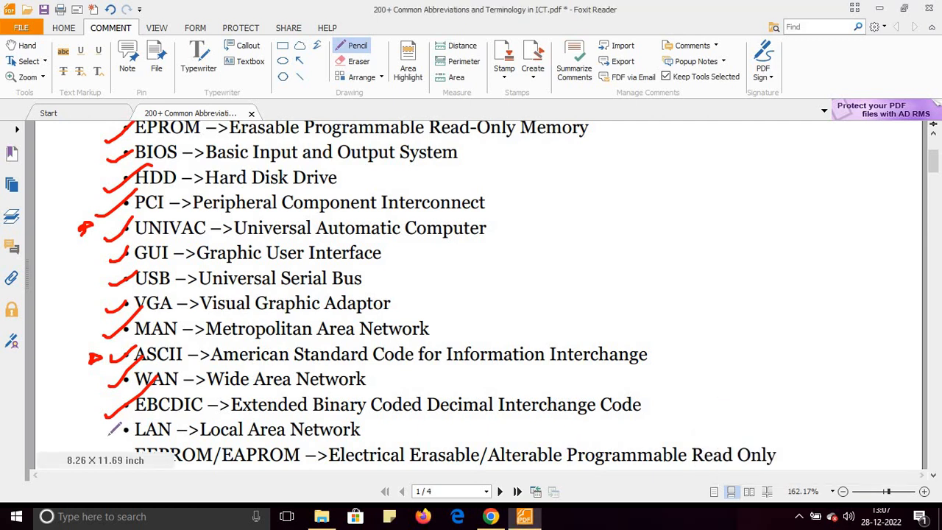
- Underline Programmable, circle EEPROM, mark OS and ALU, and bracket the ALU definition
scroll("down", 3)
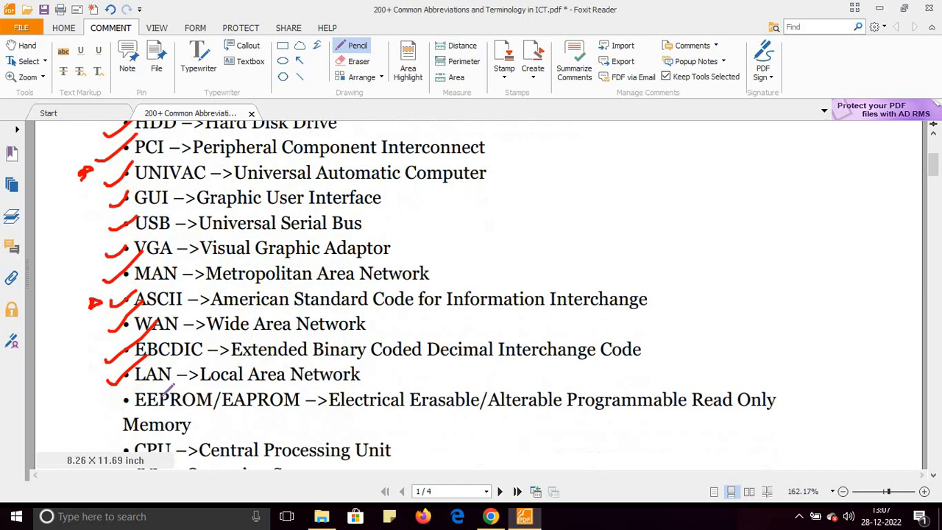
mouse_move(114, 403)
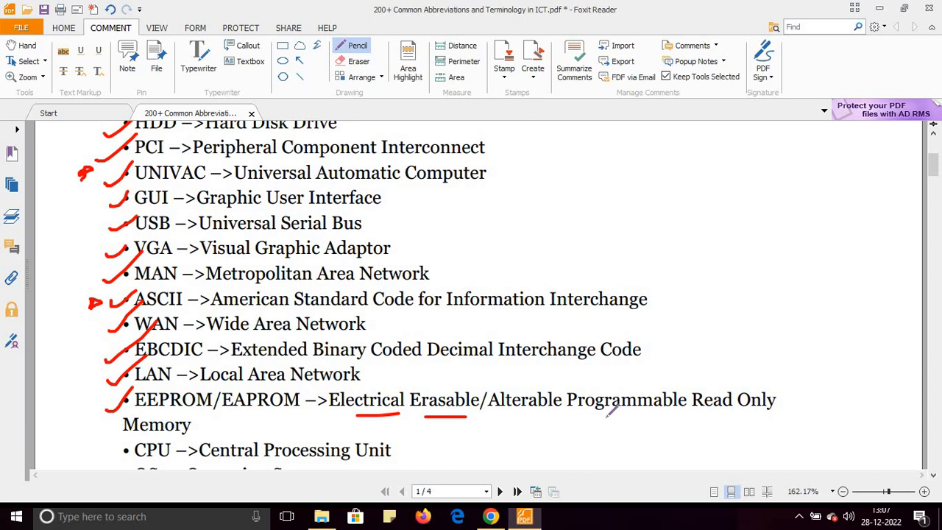
left_click_drag(607, 418, 701, 412)
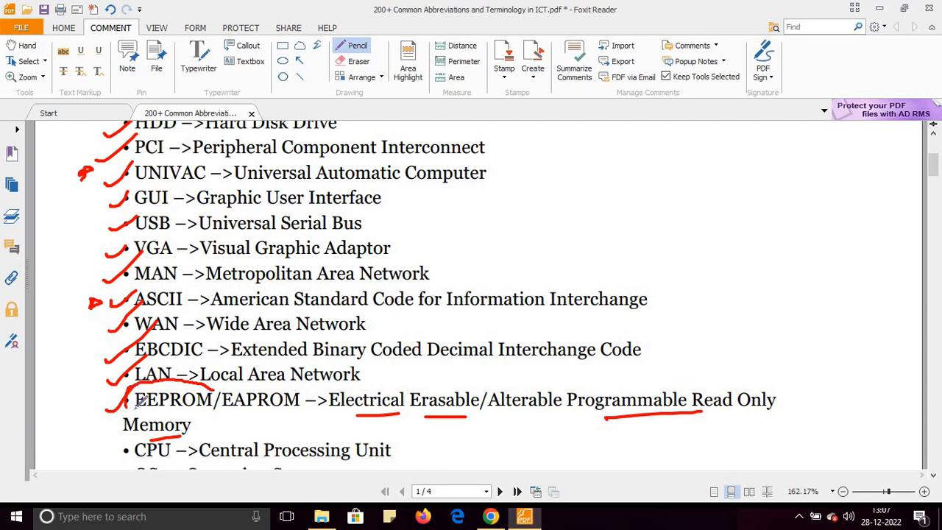
left_click_drag(125, 383, 214, 412)
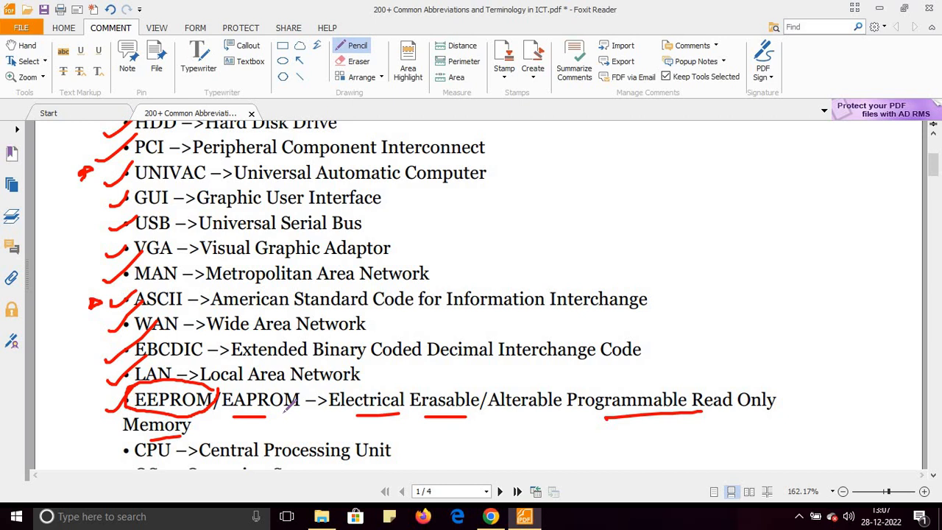
scroll("down", 3)
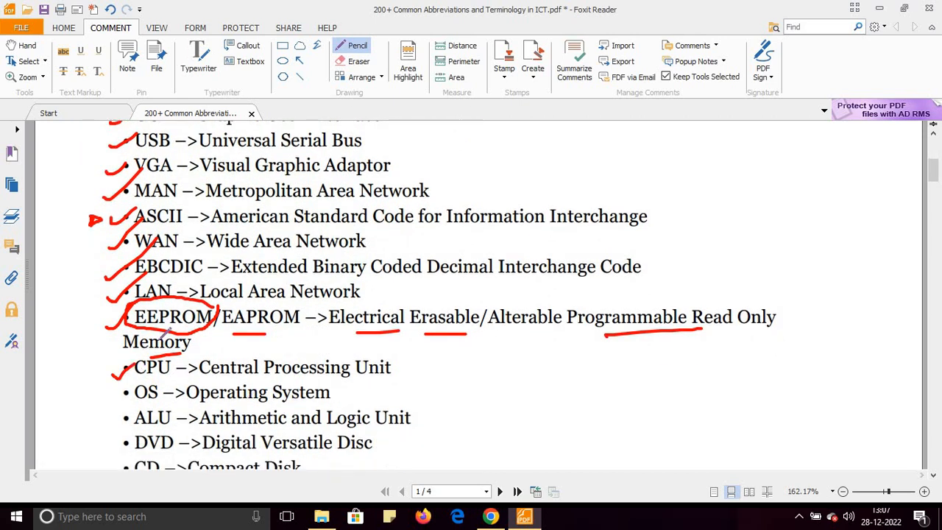
left_click_drag(181, 364, 88, 408)
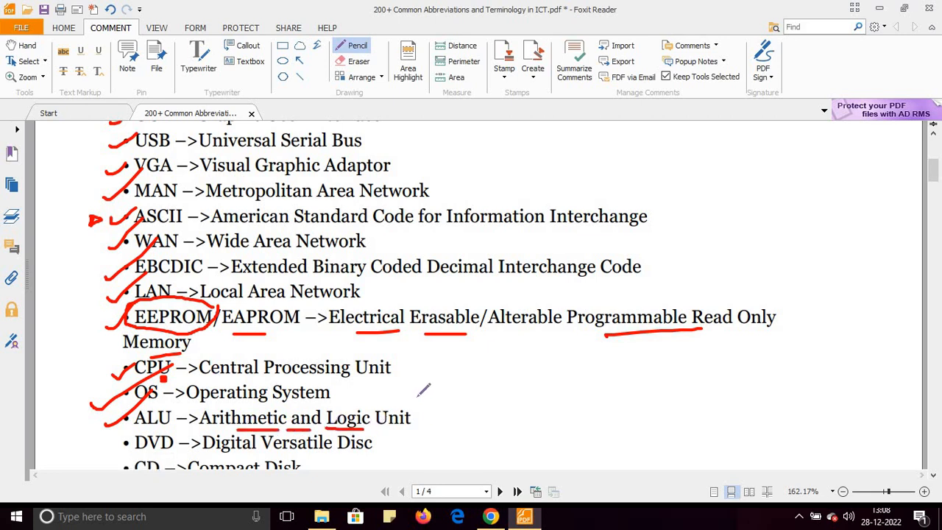
left_click_drag(409, 401, 420, 434)
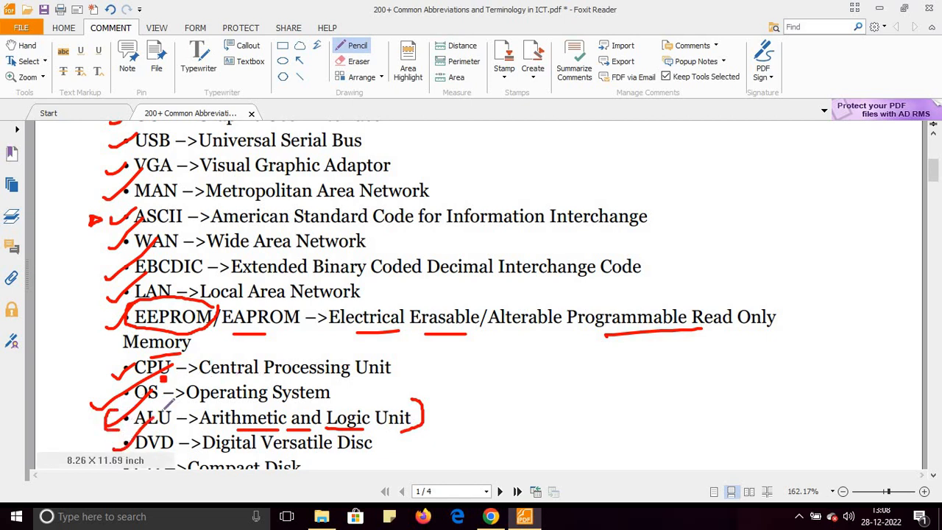
- Scroll further down the list and tick the IDE entry
scroll("down", 3)
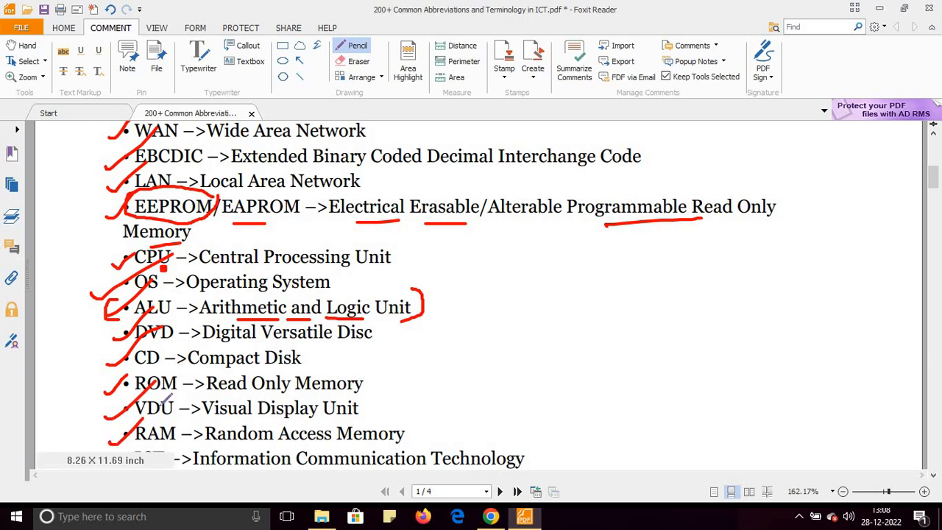
scroll("down", 3)
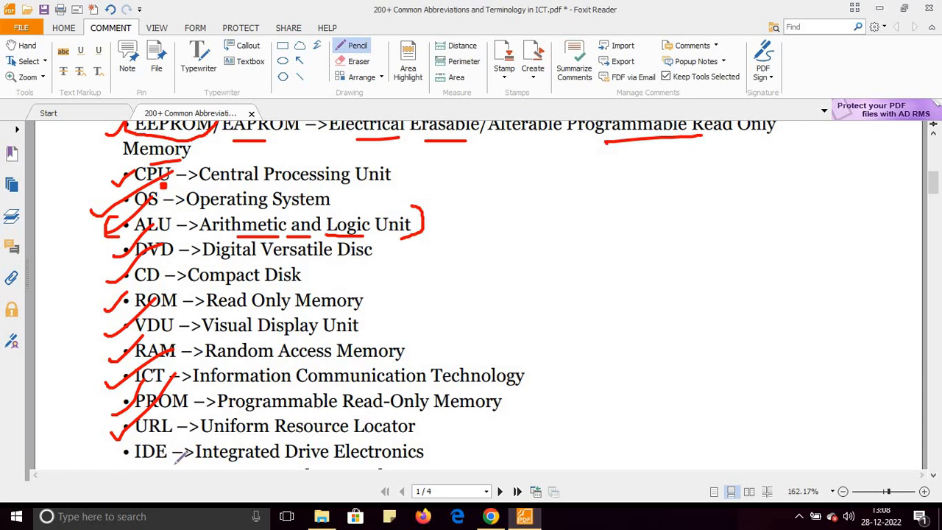
scroll("down", 3)
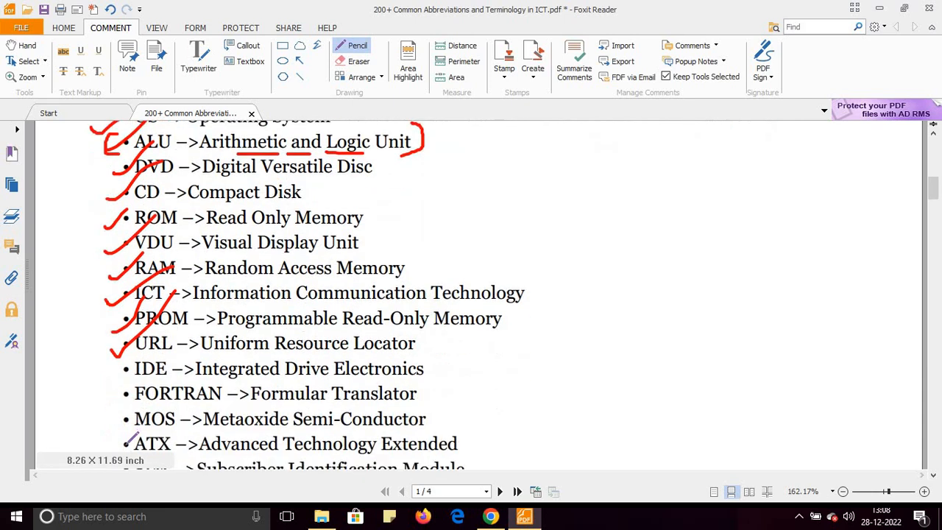
scroll("down", 3)
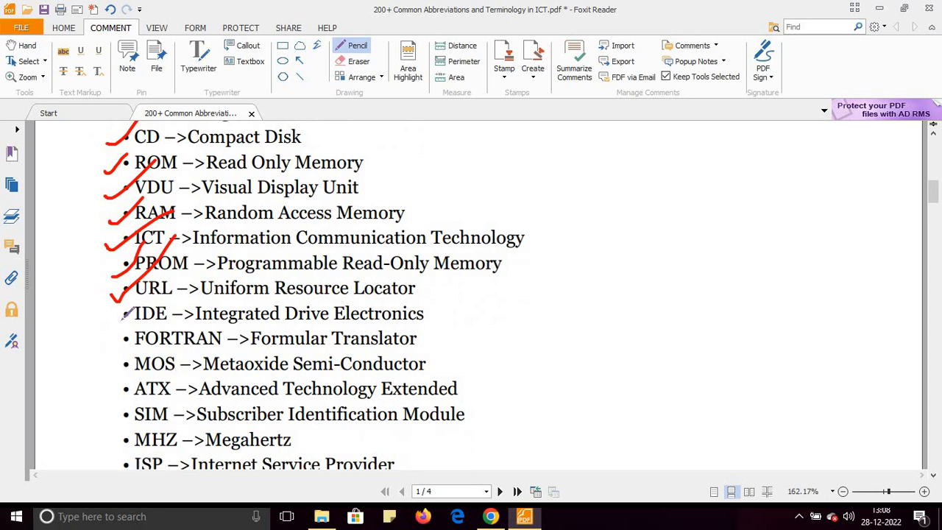
left_click_drag(122, 324, 195, 276)
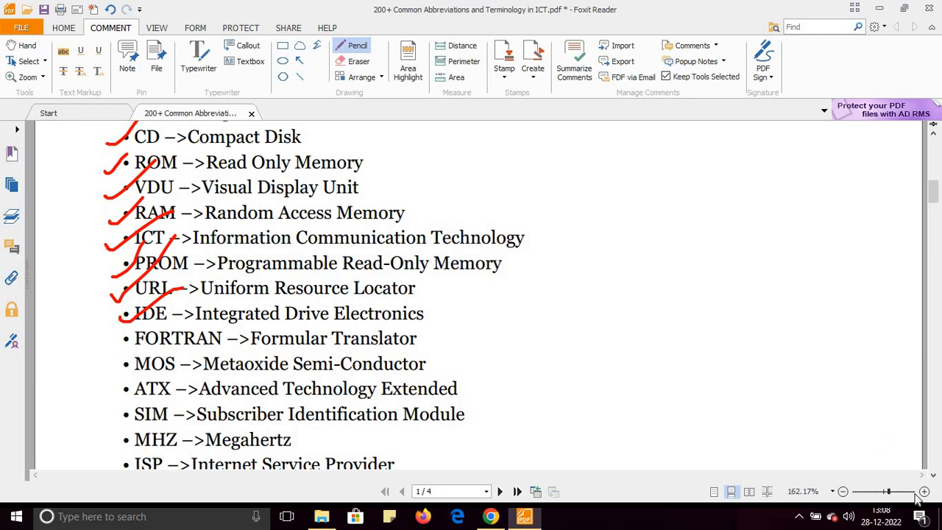
- Zoom and shift the page view to inspect the ticks around IDE
left_click(922, 491)
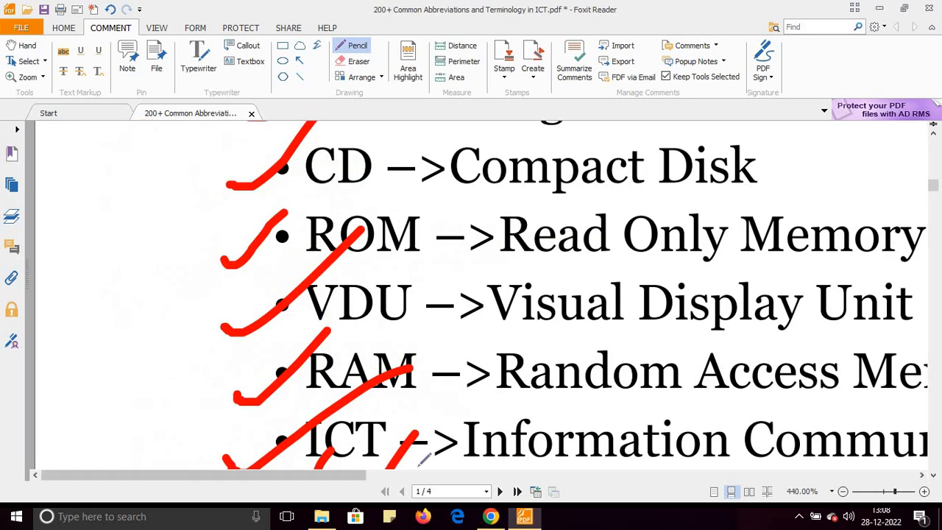
scroll("right", 3)
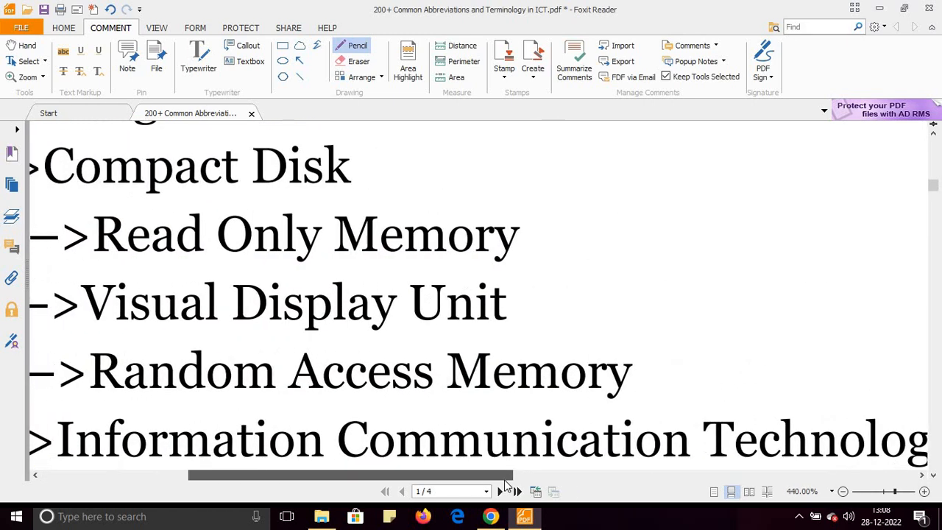
left_click(844, 491)
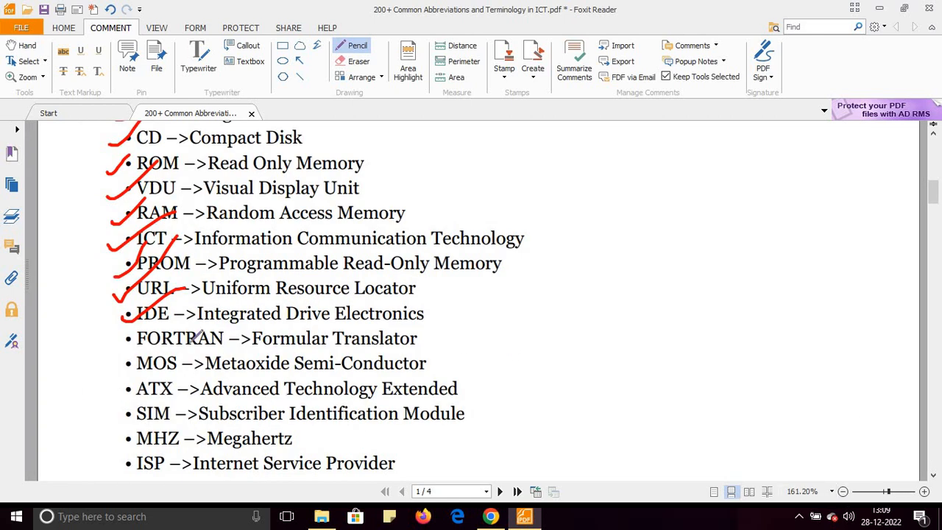
- Tick FORTRAN, MOS and ATX, underlining FORTRAN and SIM
left_click_drag(114, 350, 137, 313)
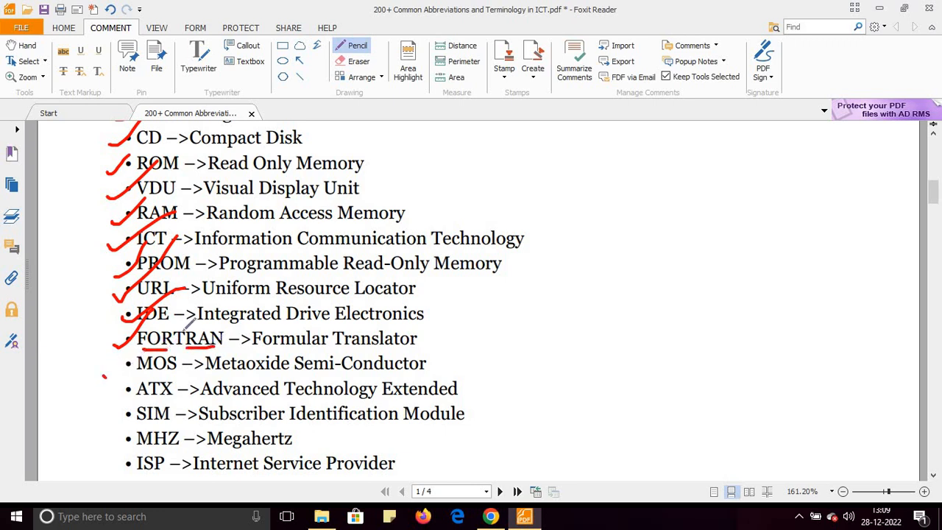
left_click_drag(99, 379, 191, 320)
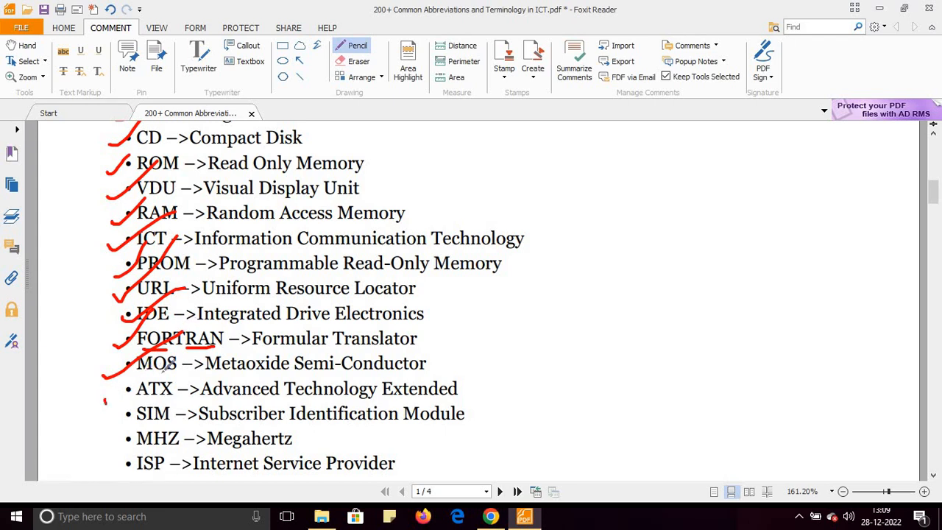
left_click_drag(99, 401, 173, 364)
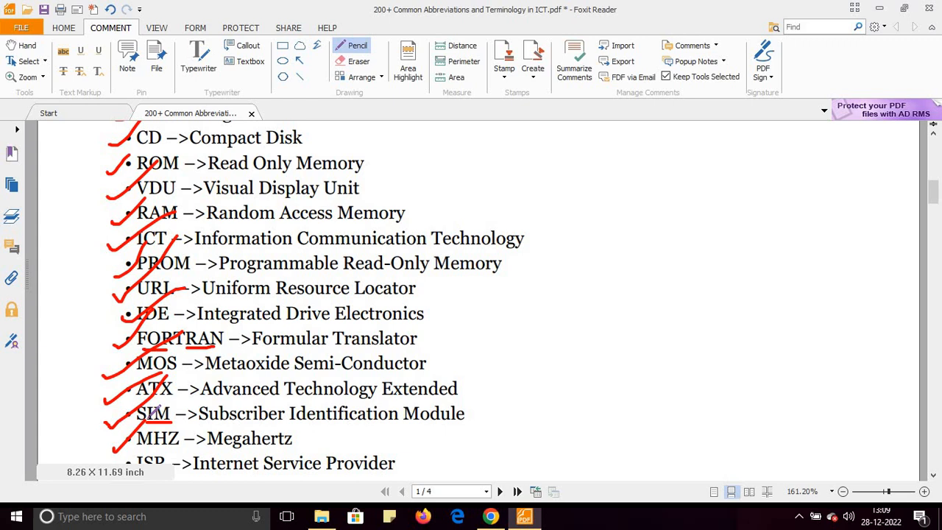
scroll("down", 3)
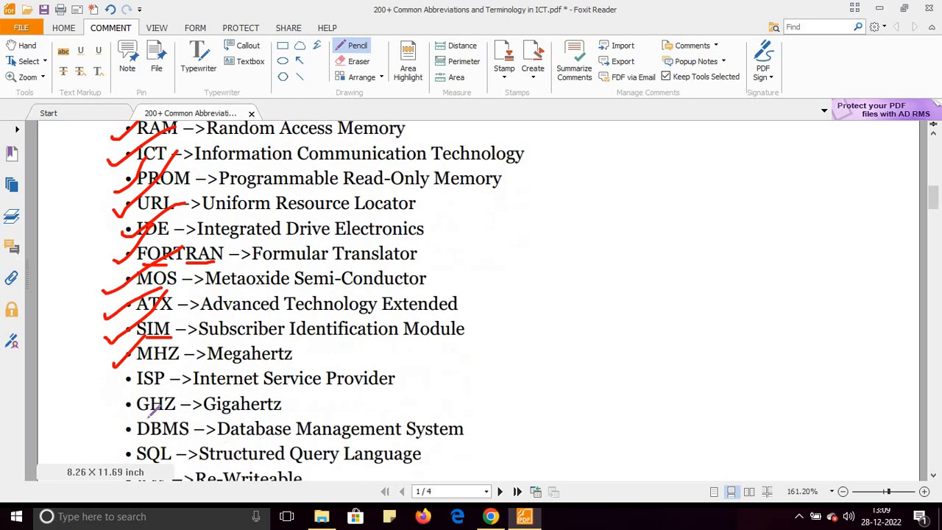
- Tick the ISP, GHZ, CAN, SIMMs and PAN entries
left_click_drag(110, 398, 137, 360)
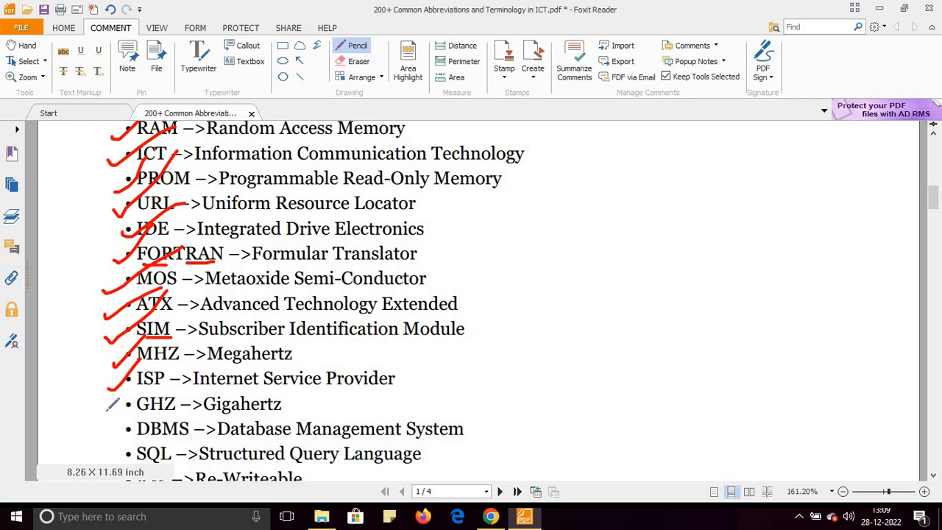
left_click_drag(107, 419, 154, 383)
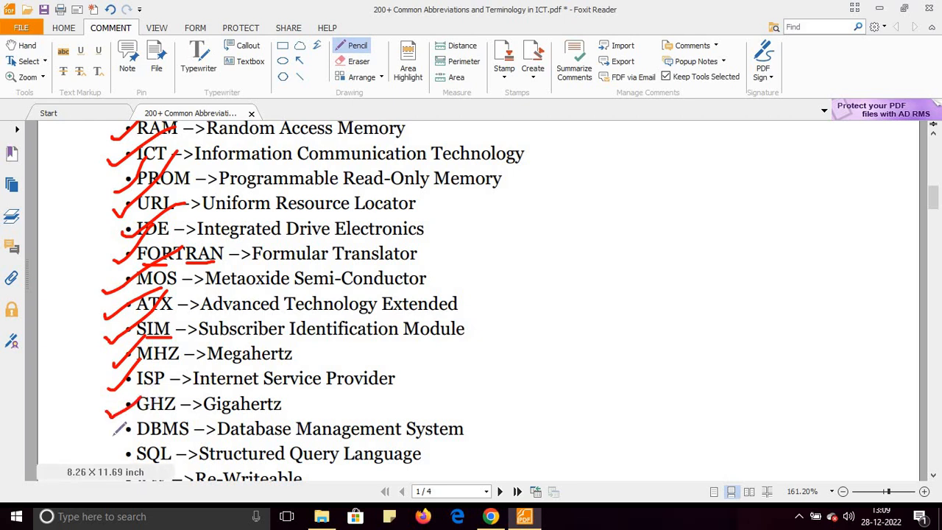
scroll("down", 3)
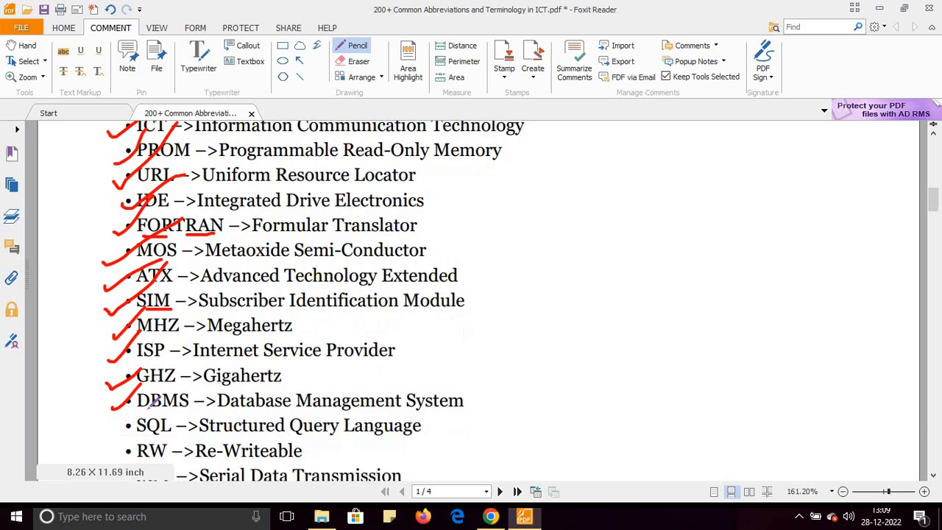
scroll("down", 3)
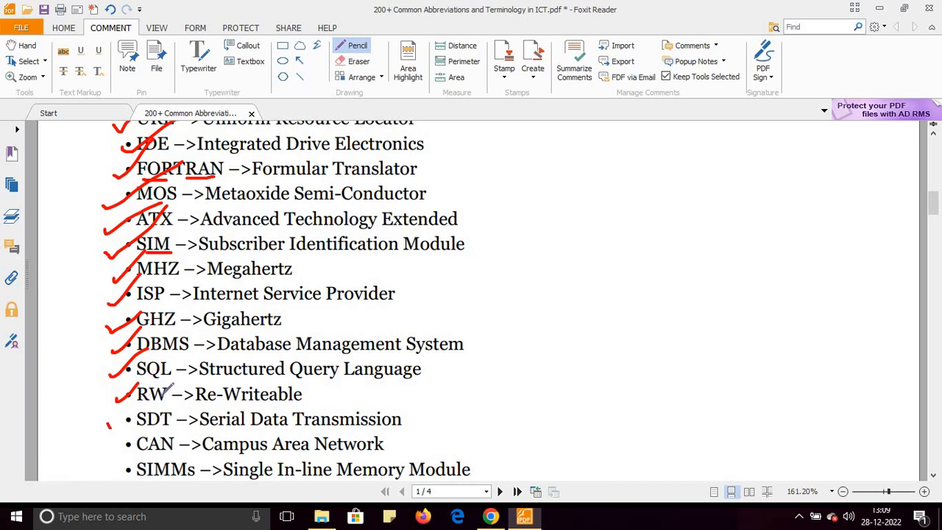
scroll("down", 3)
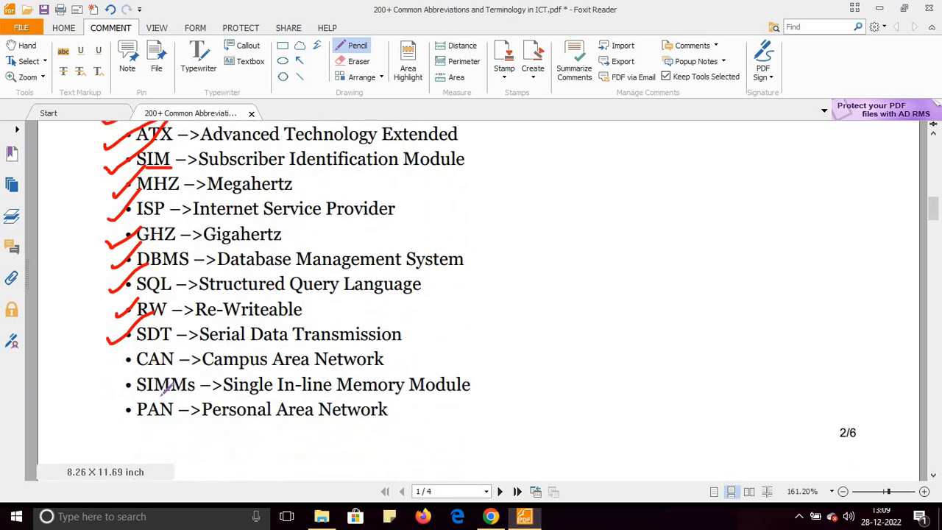
left_click_drag(110, 368, 136, 345)
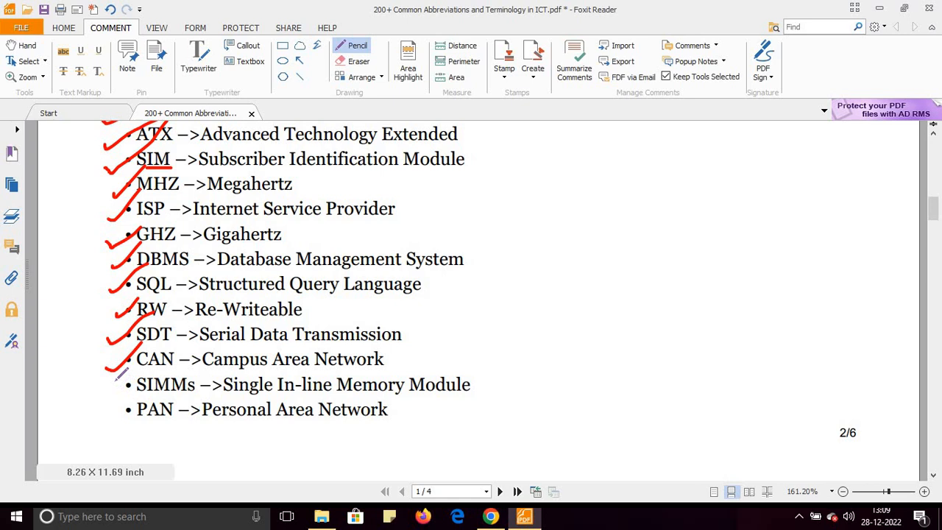
left_click_drag(114, 372, 148, 405)
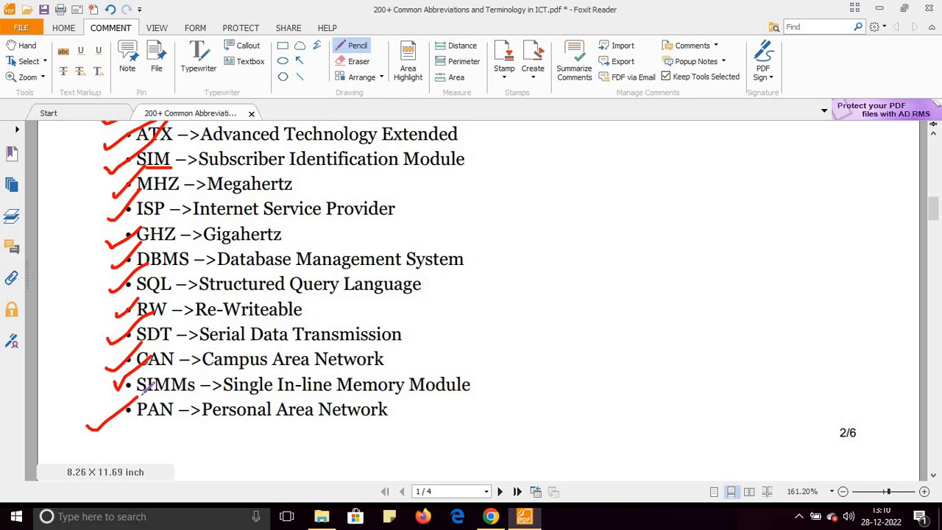
- On page 2, tick the entries from ENIAC down to IC, plus LSIC
scroll("down", 3)
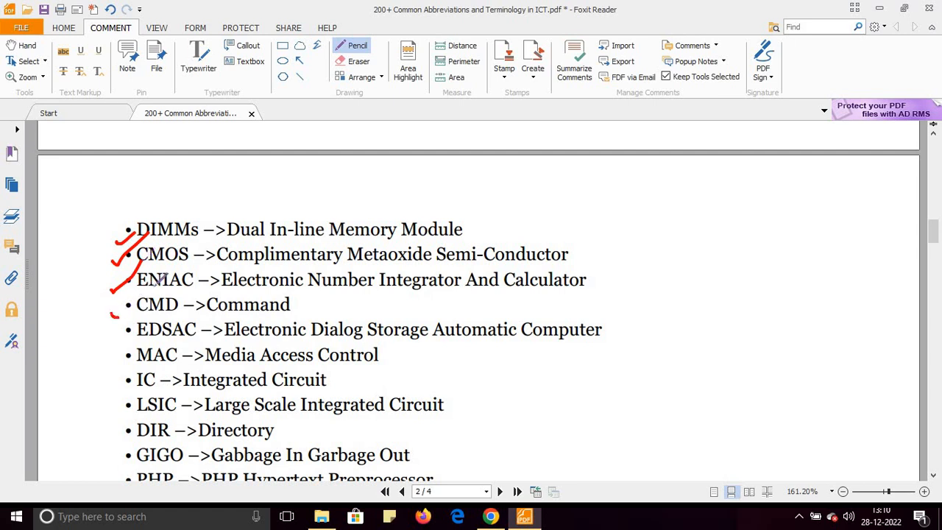
left_click_drag(110, 316, 128, 294)
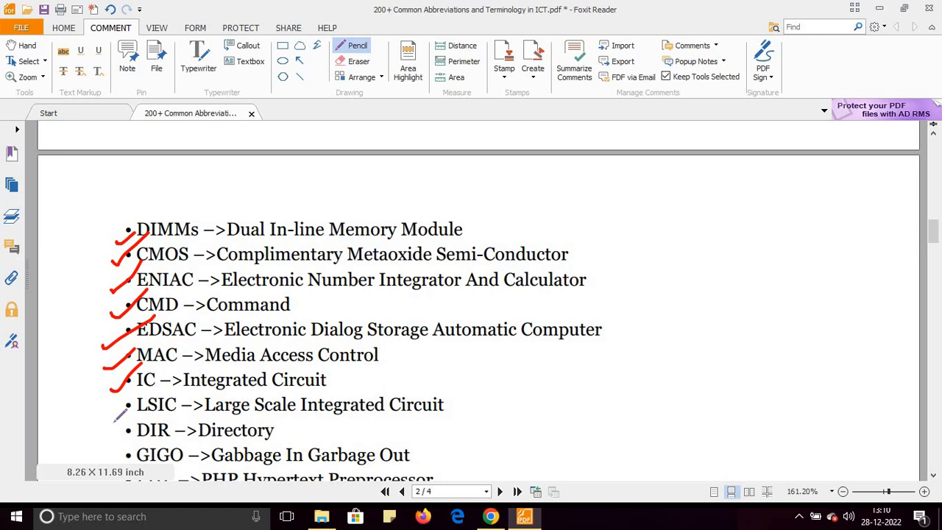
left_click_drag(110, 420, 155, 386)
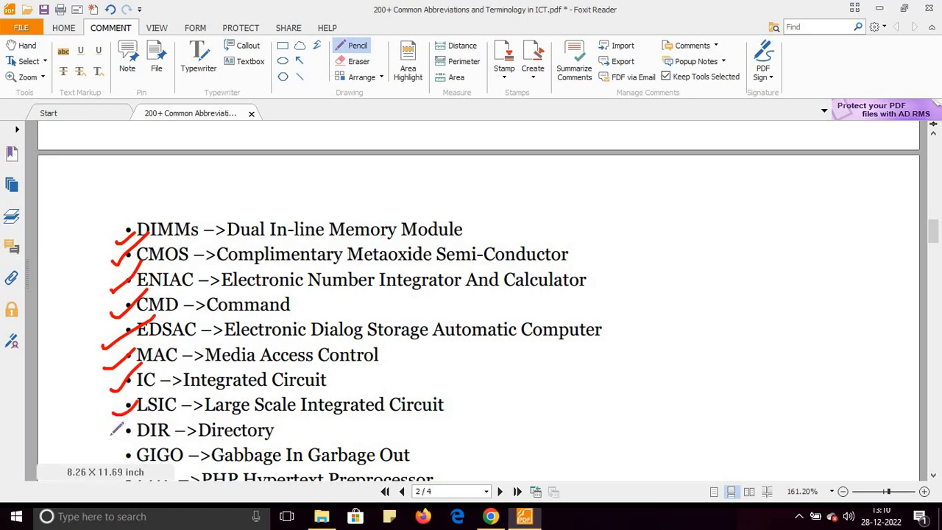
scroll("down", 3)
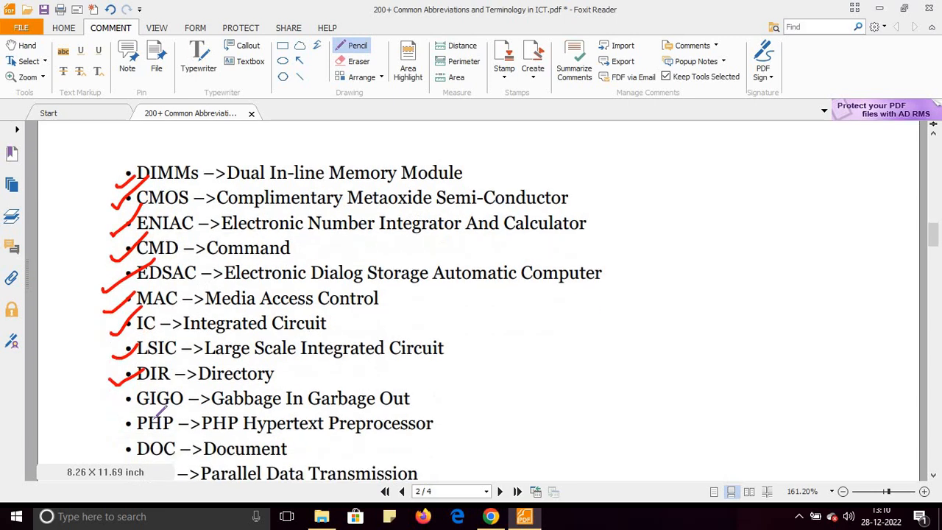
scroll("down", 3)
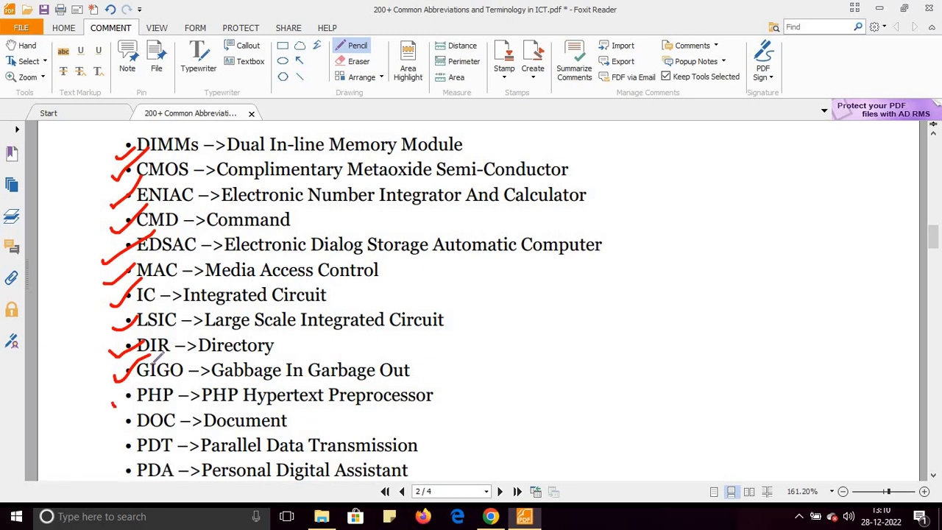
- Tick the PHP, DOC, PDA, USSD and WWW entries
left_click_drag(110, 405, 131, 390)
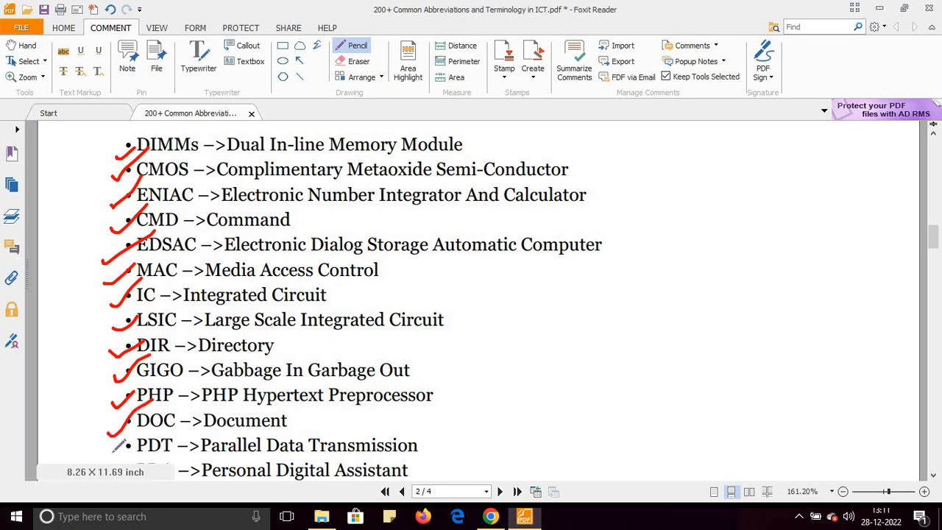
scroll("down", 3)
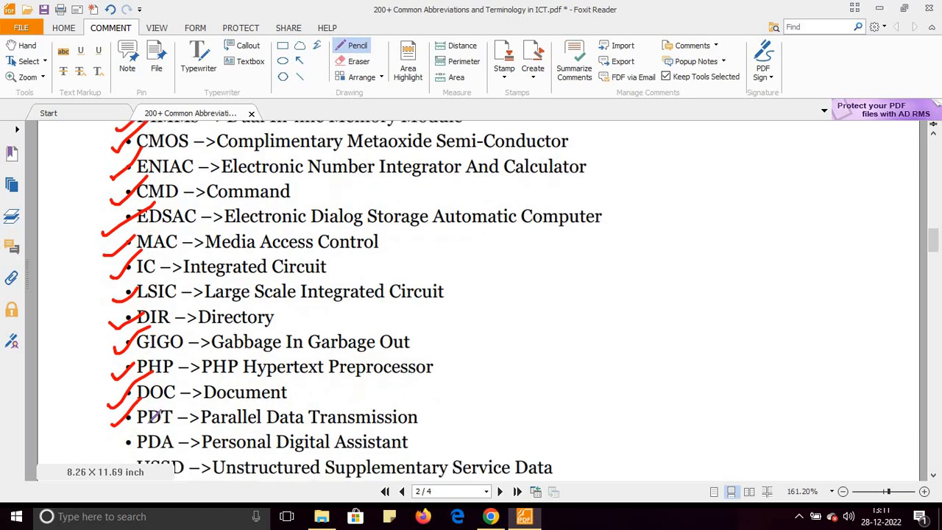
scroll("down", 3)
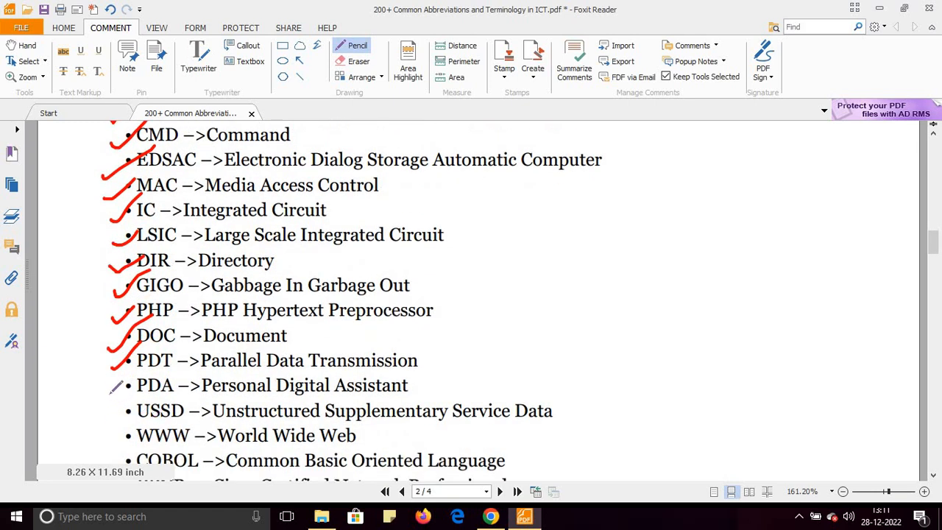
left_click_drag(110, 393, 180, 346)
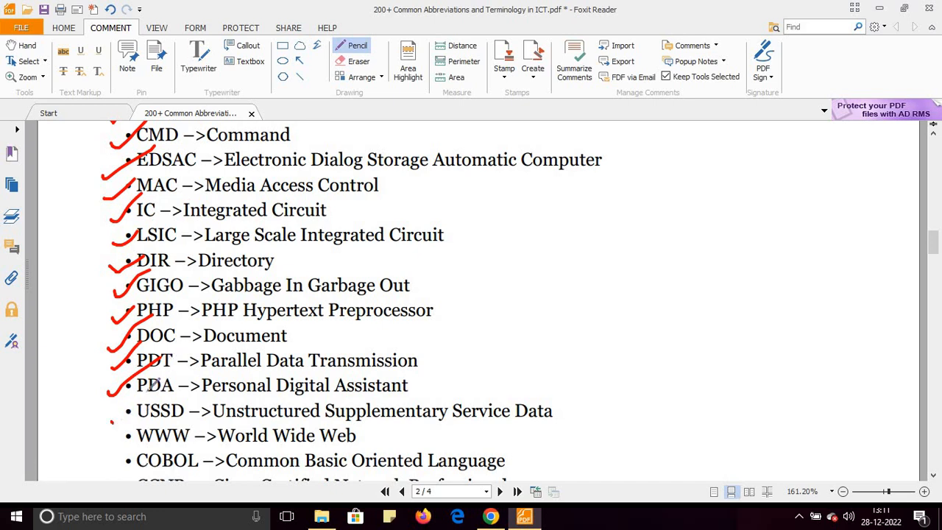
left_click_drag(110, 423, 173, 361)
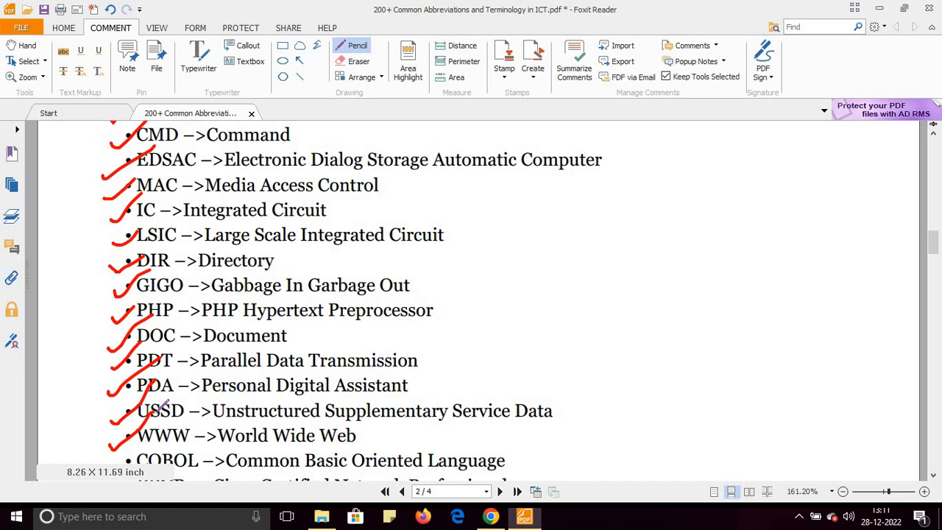
- Tick the COBOL, CCNP, BASIC and CEH entries
scroll("down", 3)
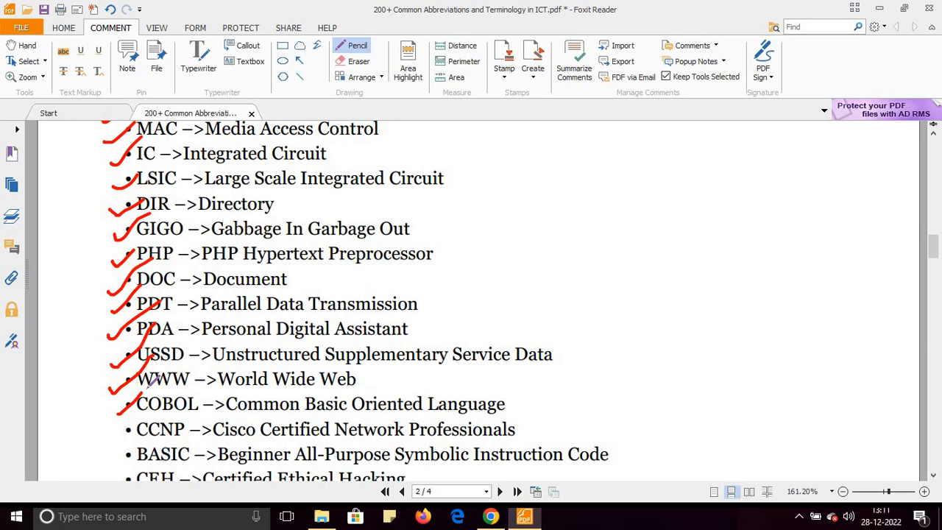
left_click_drag(110, 442, 165, 401)
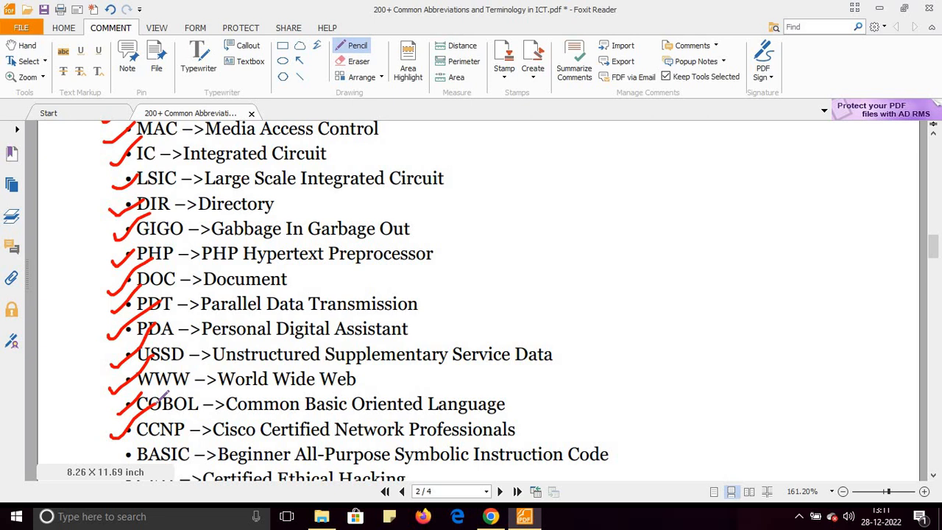
scroll("down", 3)
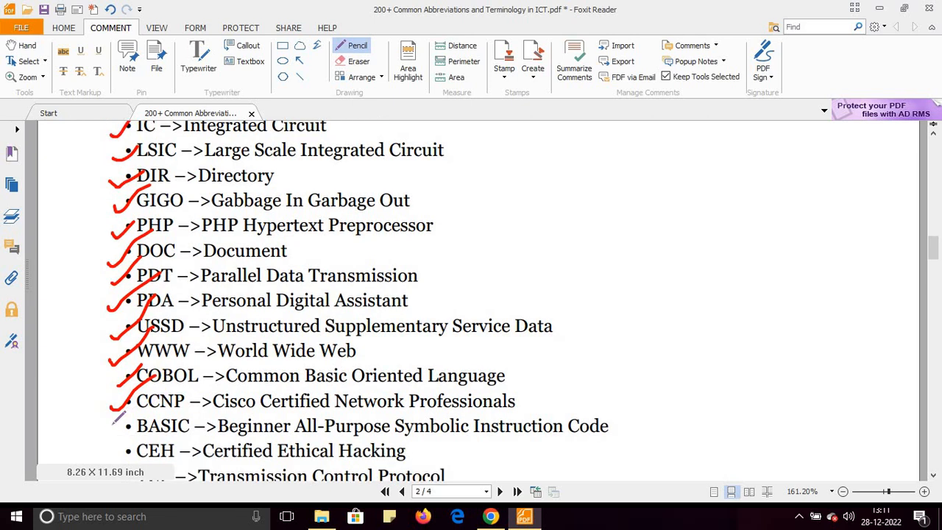
left_click_drag(114, 435, 155, 401)
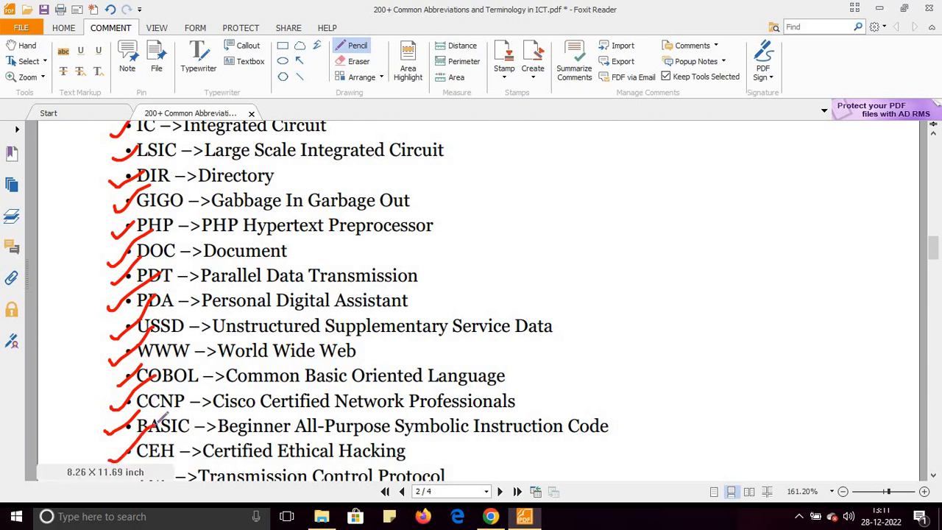
scroll("down", 3)
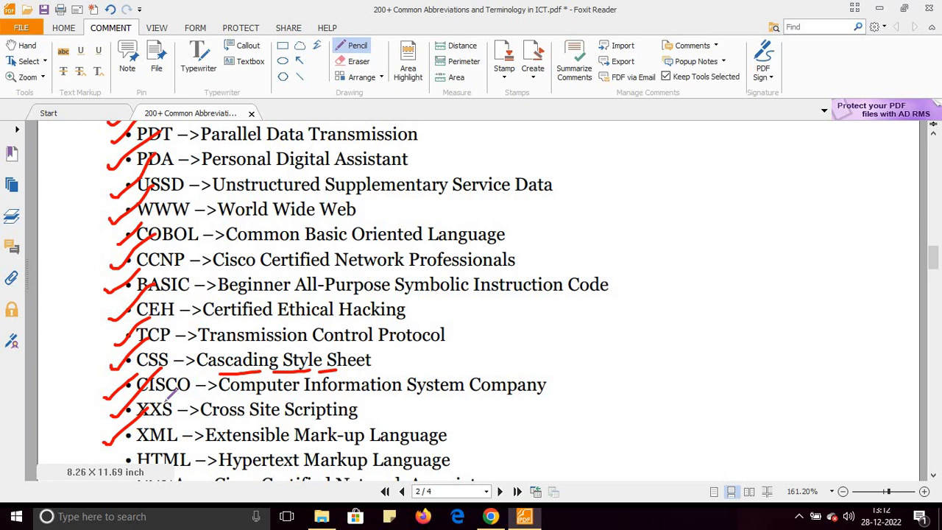
- Tick the CCNA, RFI and HTTP entries further down page 2
scroll("down", 3)
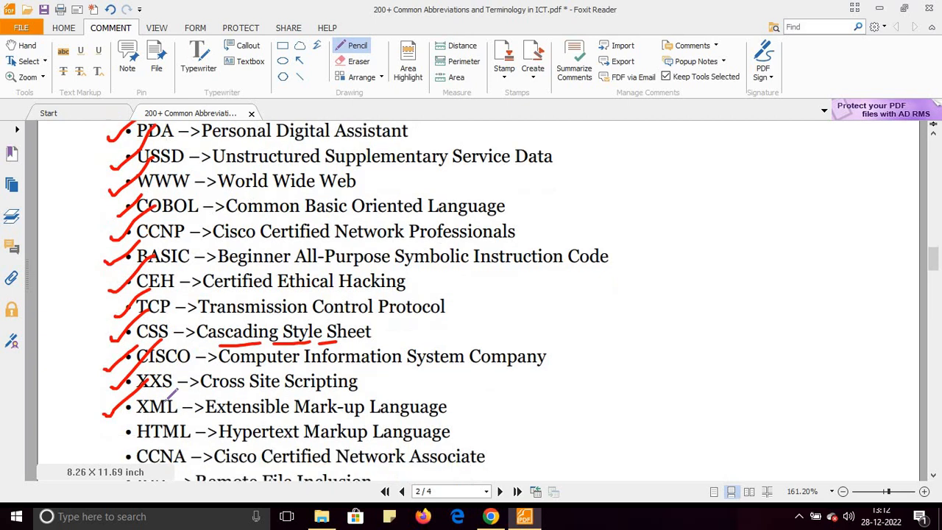
scroll("down", 3)
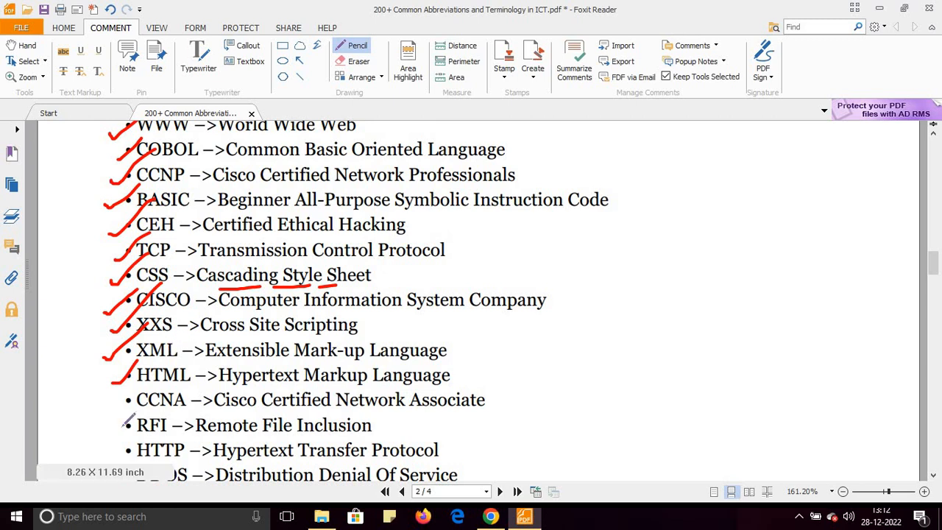
left_click_drag(110, 412, 147, 386)
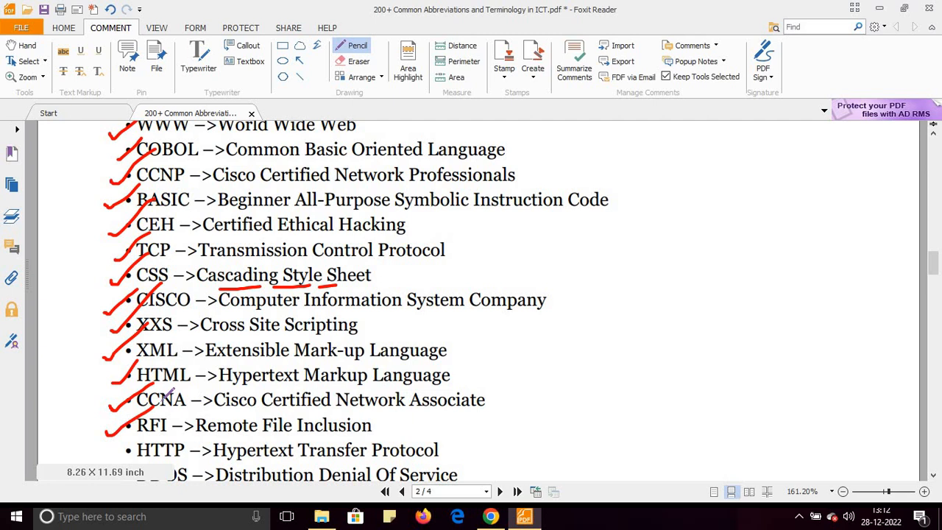
scroll("down", 3)
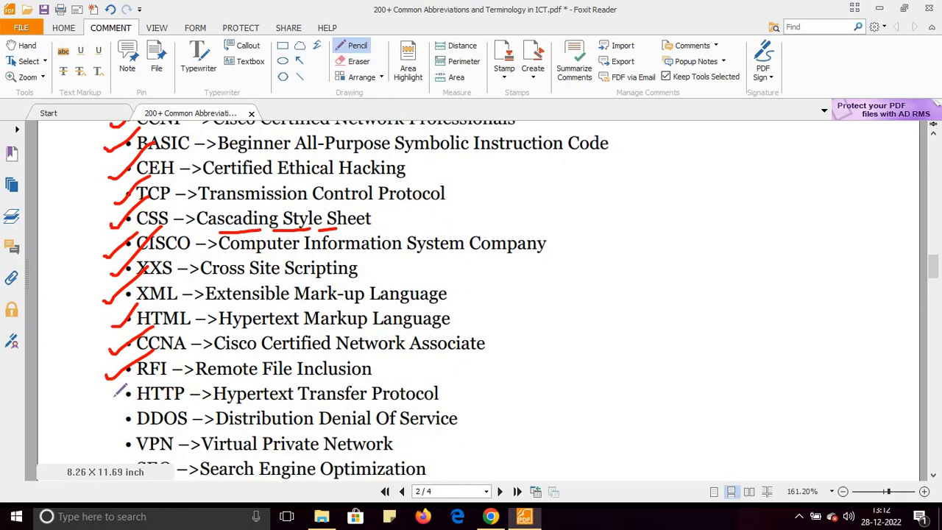
left_click_drag(110, 398, 181, 360)
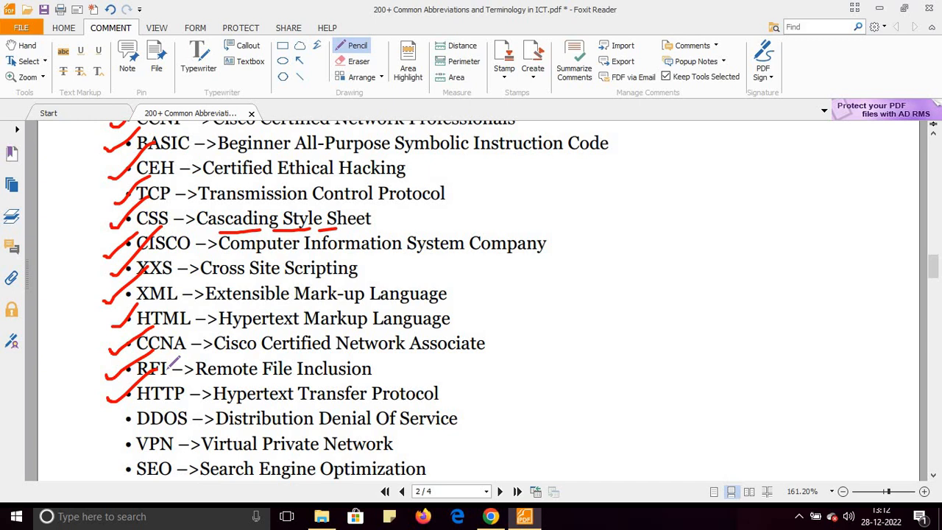
scroll("down", 3)
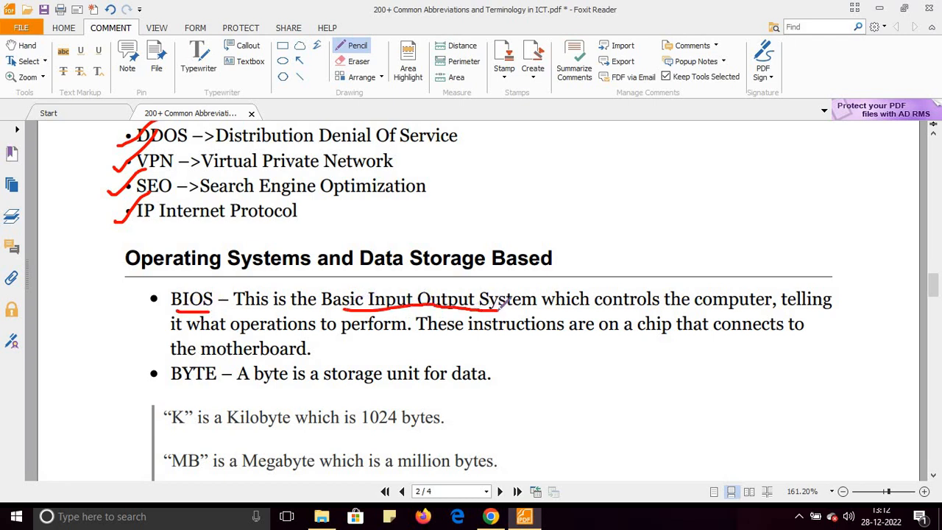
- Underline Megabyte and Central Processing, and tick the CPU entry
scroll("down", 3)
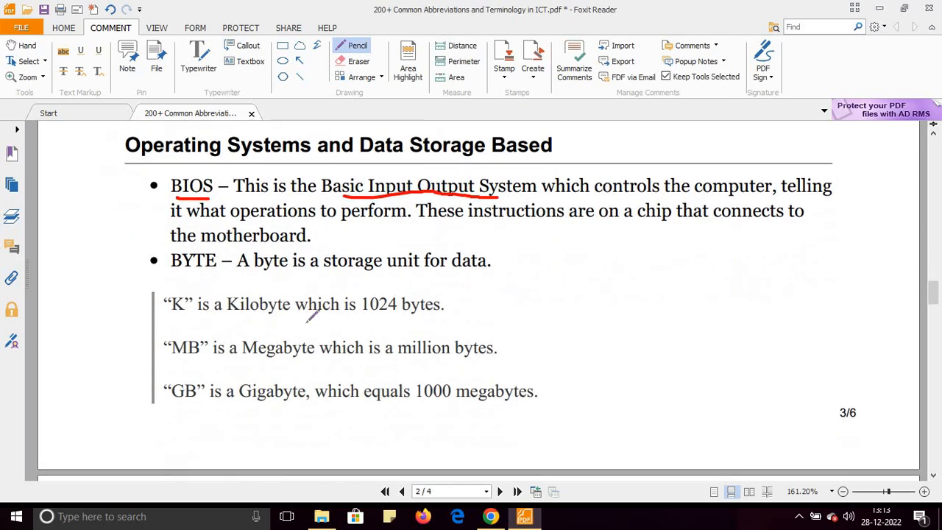
left_click_drag(263, 370, 300, 370)
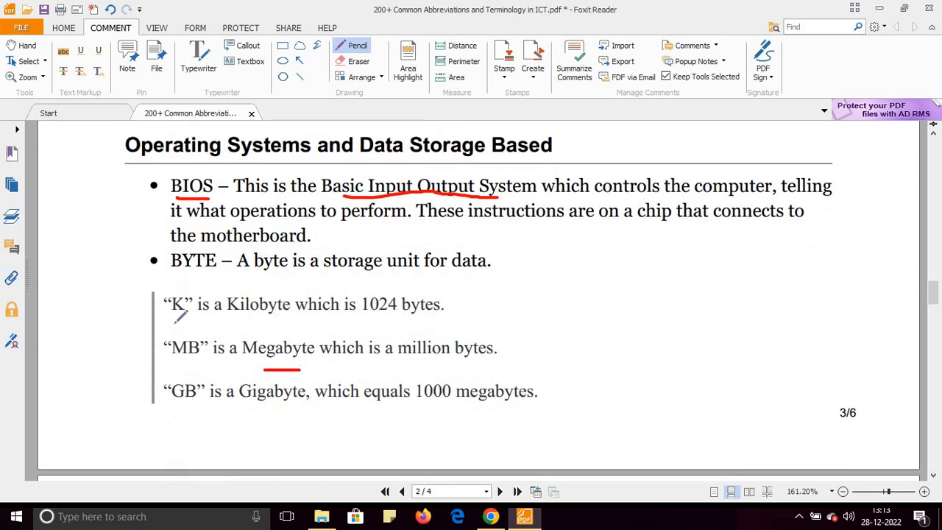
left_click_drag(169, 324, 272, 326)
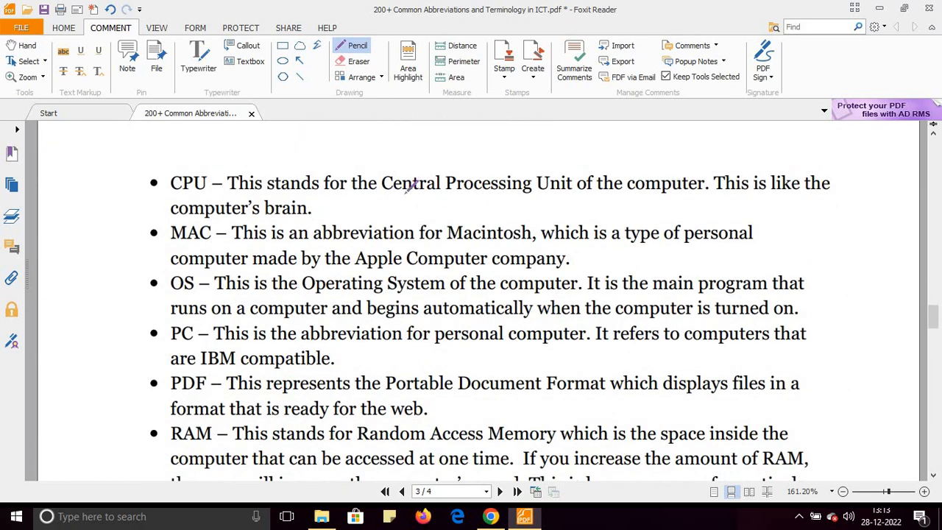
left_click_drag(403, 198, 518, 197)
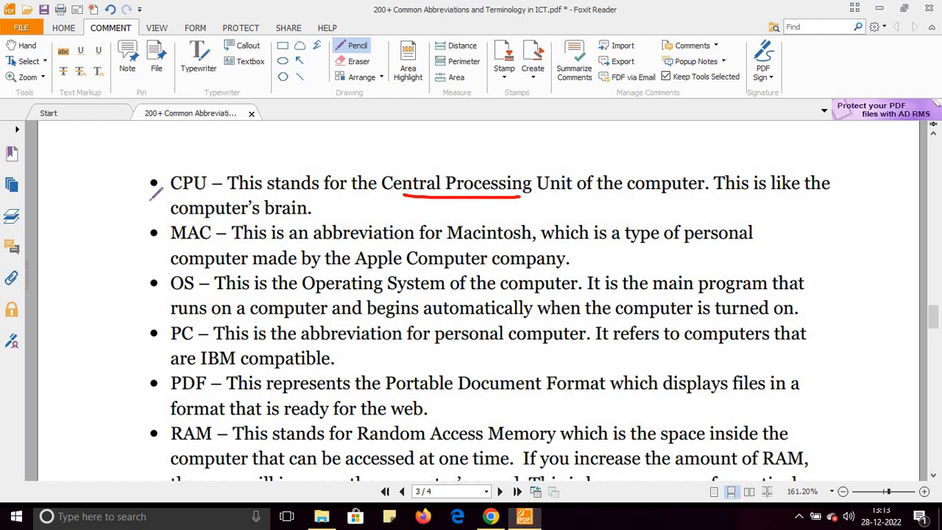
left_click_drag(143, 202, 228, 125)
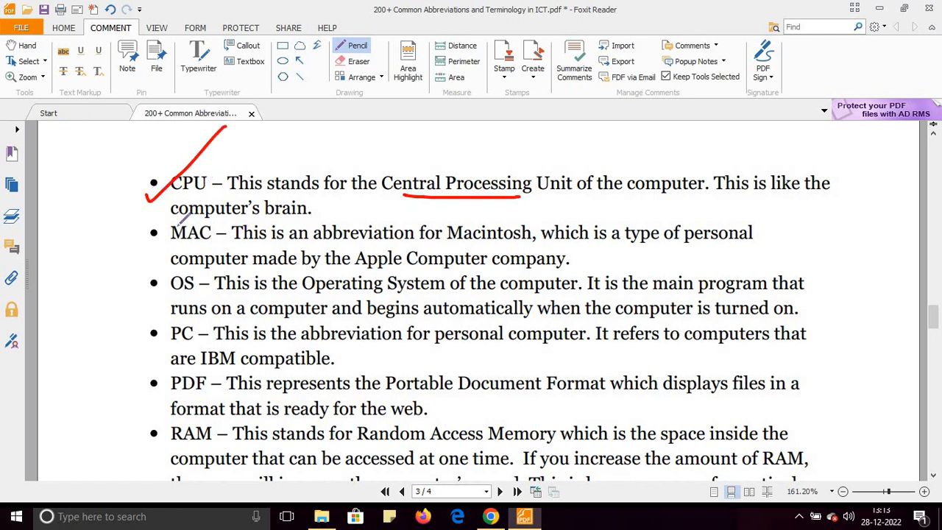
- Tick MAC and underline Macintosh, personal computer and Portable Document Format
left_click_drag(133, 254, 192, 210)
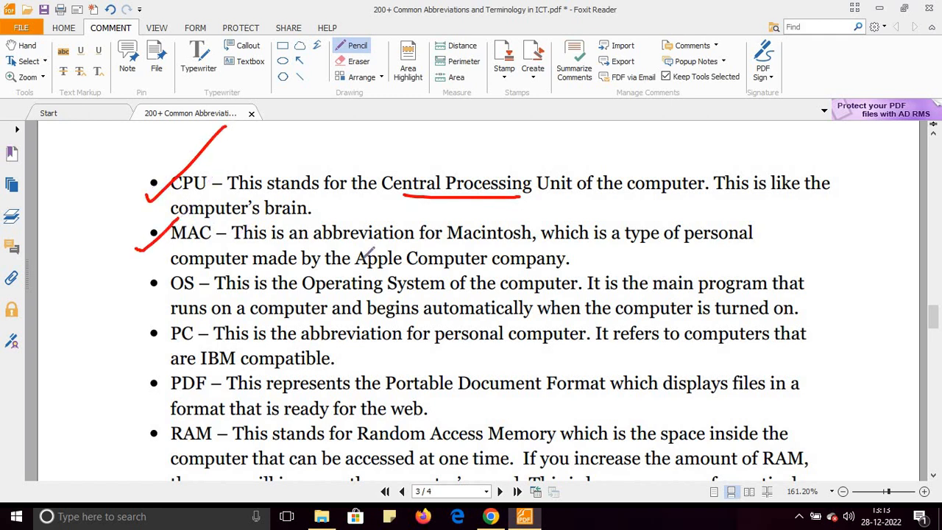
left_click_drag(455, 247, 515, 235)
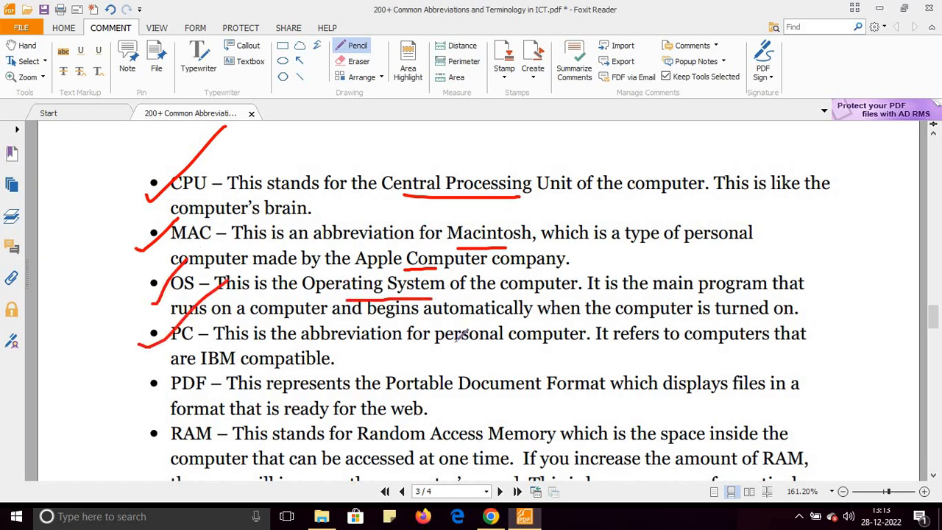
left_click_drag(460, 354, 550, 353)
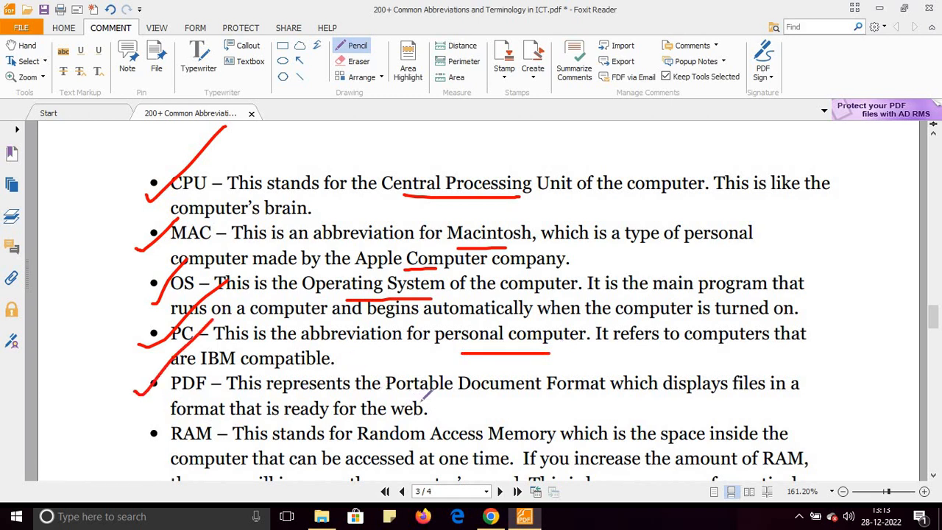
left_click_drag(416, 401, 578, 390)
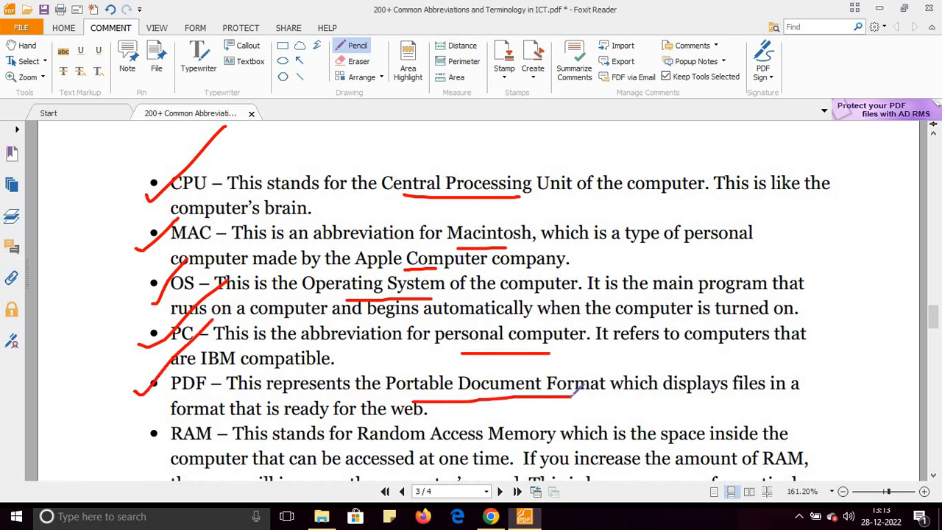
- Tick RAM, then underline and circle What You See Is What You Get
scroll("down", 3)
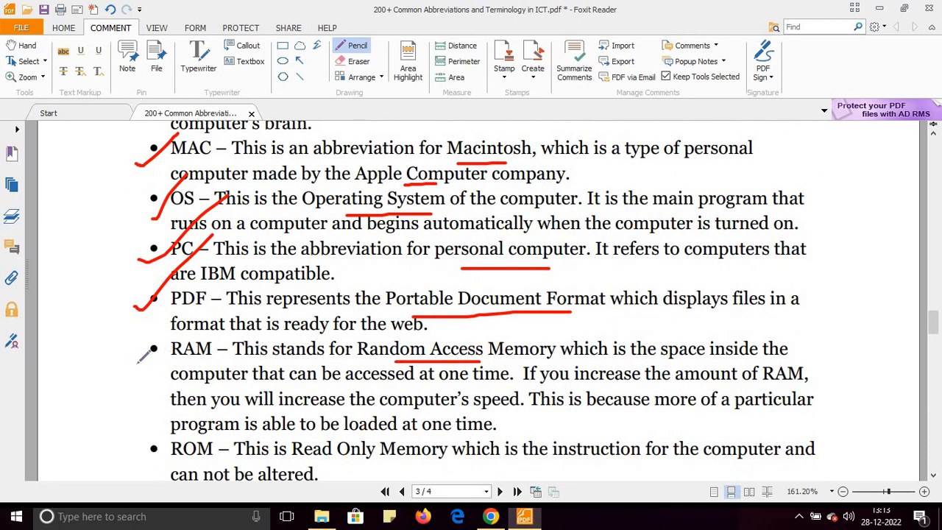
left_click_drag(136, 360, 158, 323)
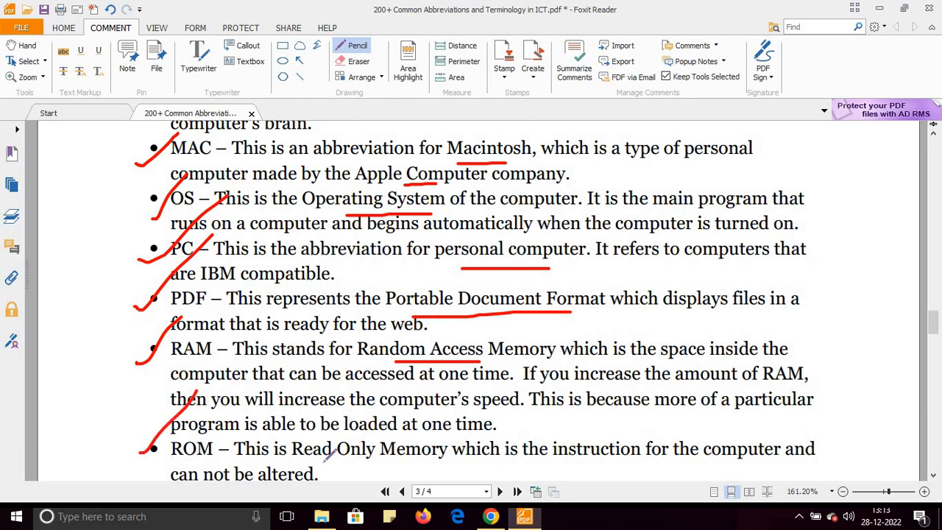
scroll("down", 3)
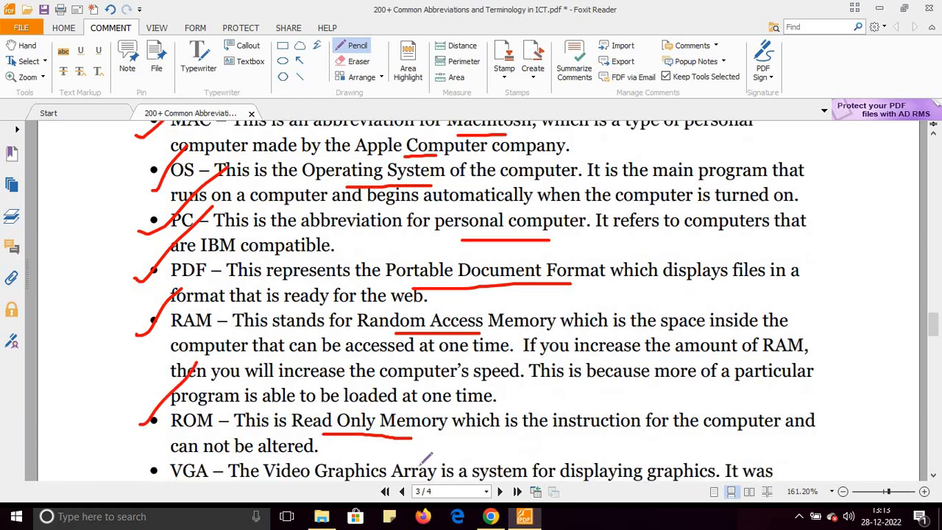
scroll("down", 3)
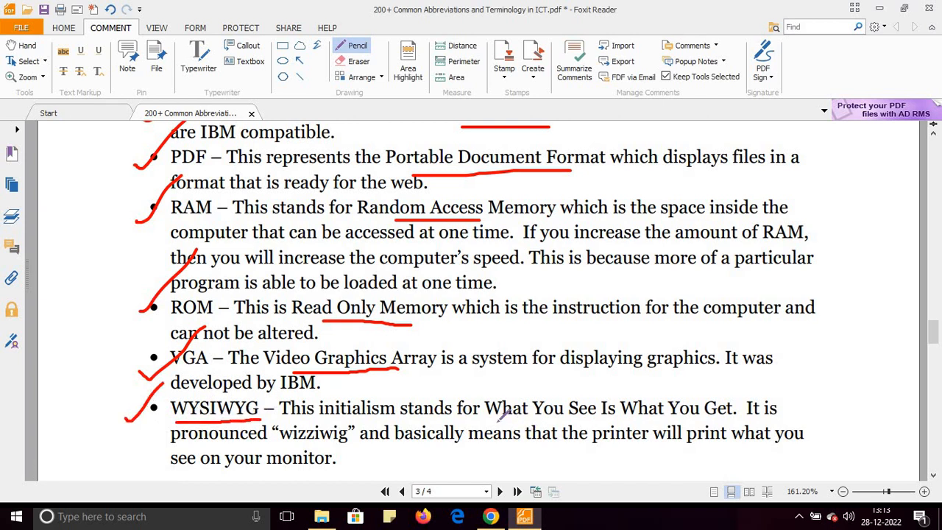
left_click_drag(497, 419, 714, 418)
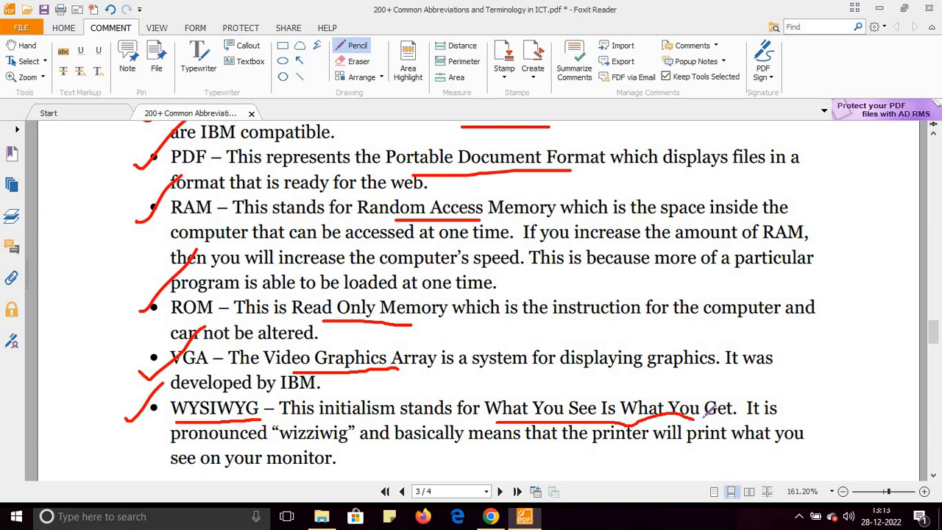
left_click_drag(555, 390, 732, 412)
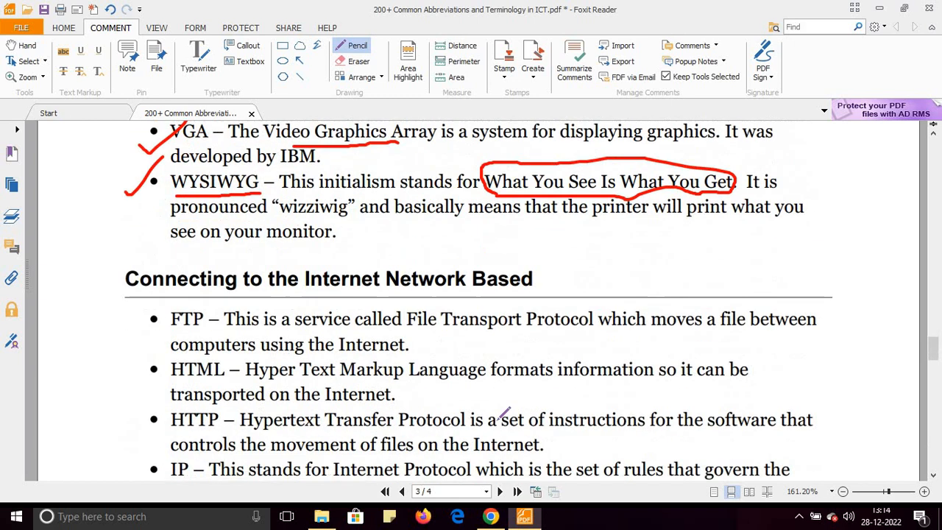
- Underline FTP, File Transport Protocol and Point-to-Point Protocol in red
scroll("down", 3)
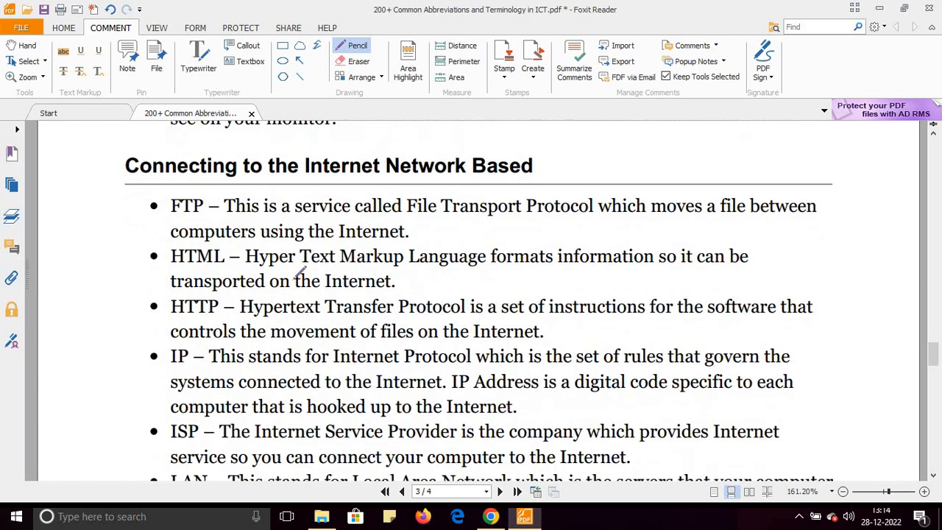
left_click_drag(170, 221, 210, 222)
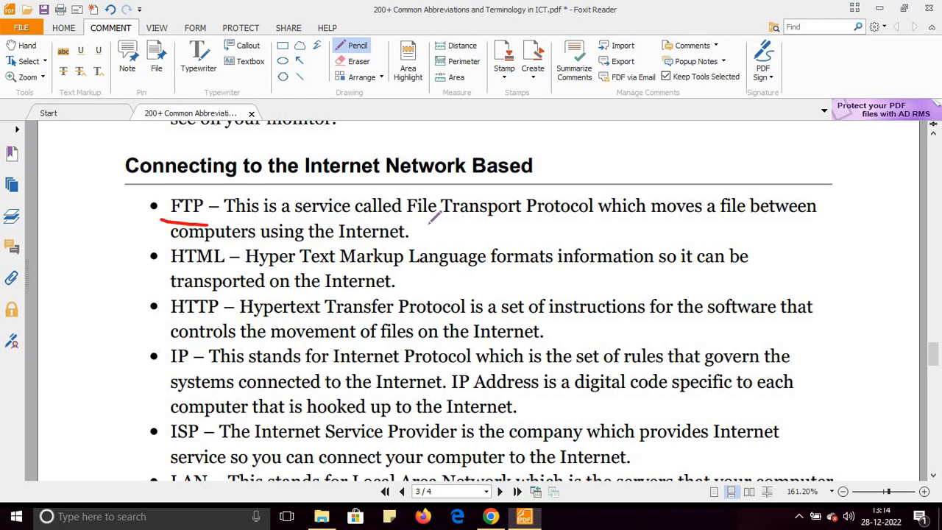
left_click_drag(427, 221, 560, 222)
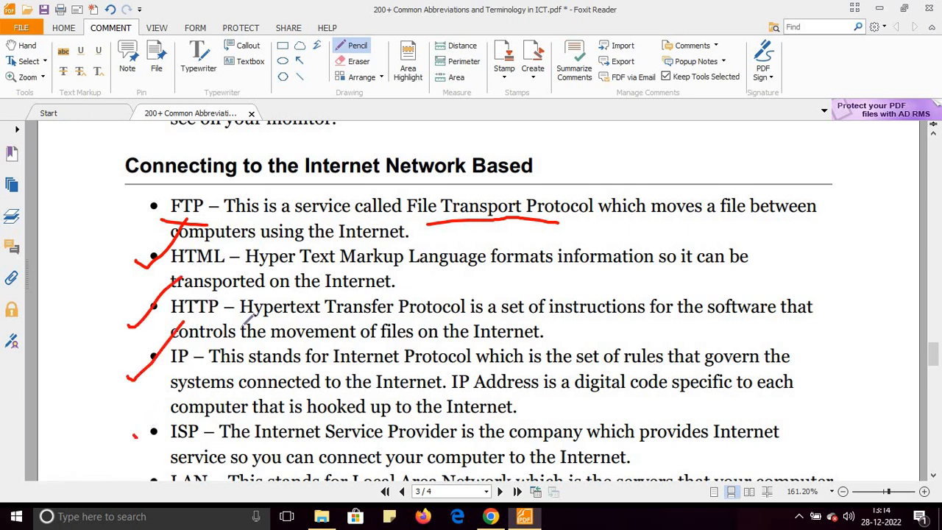
scroll("down", 3)
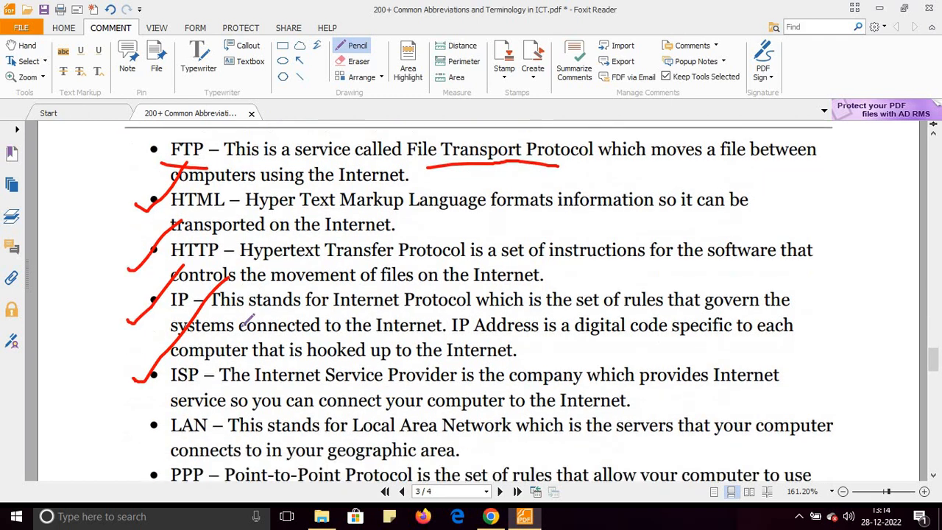
scroll("down", 3)
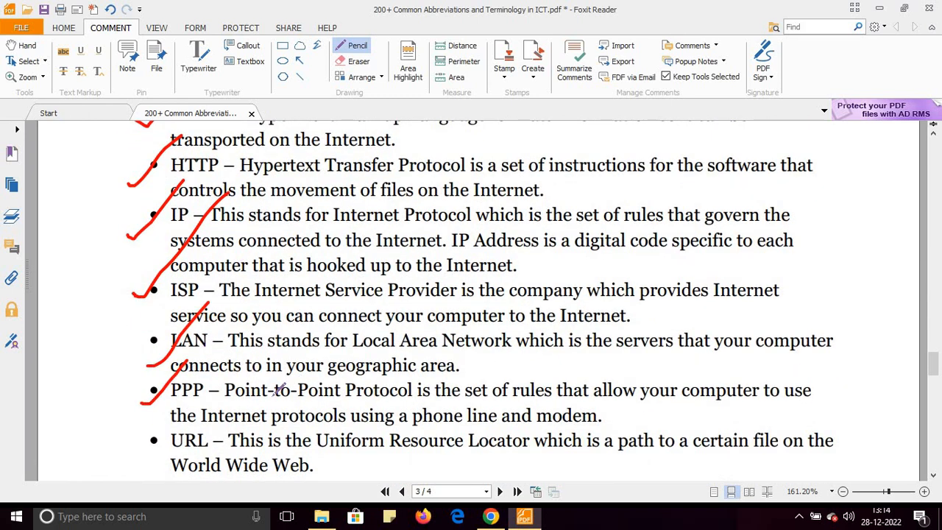
left_click_drag(265, 403, 382, 394)
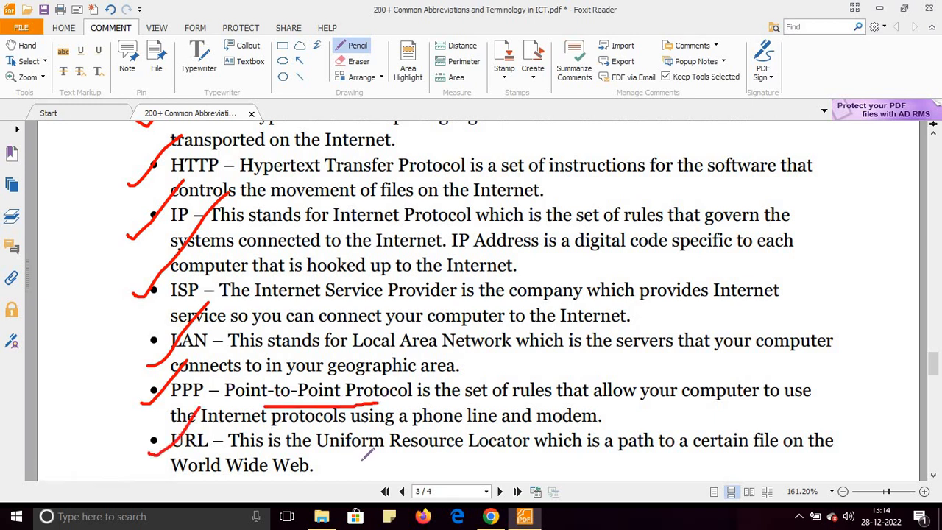
scroll("down", 3)
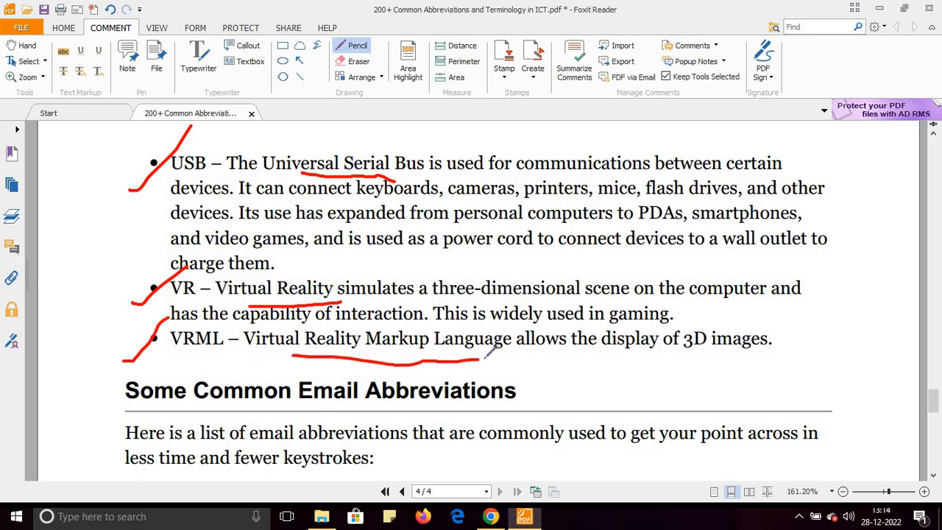
- Scroll down to the email abbreviations section beginning with 2G4U
scroll("down", 3)
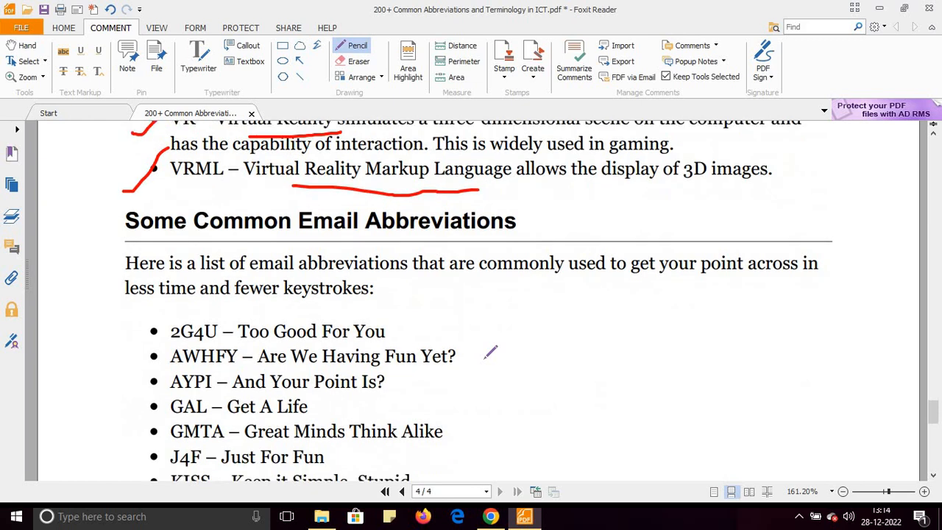
scroll("down", 3)
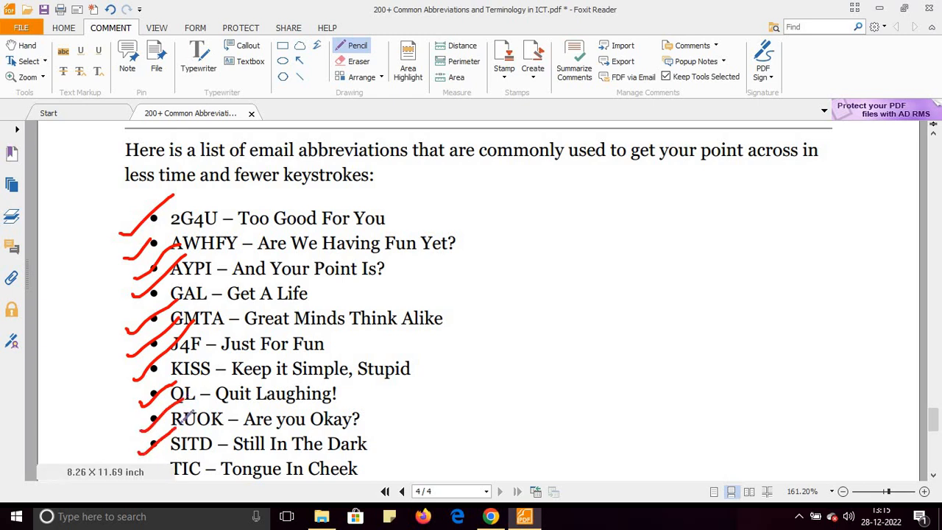
scroll("down", 3)
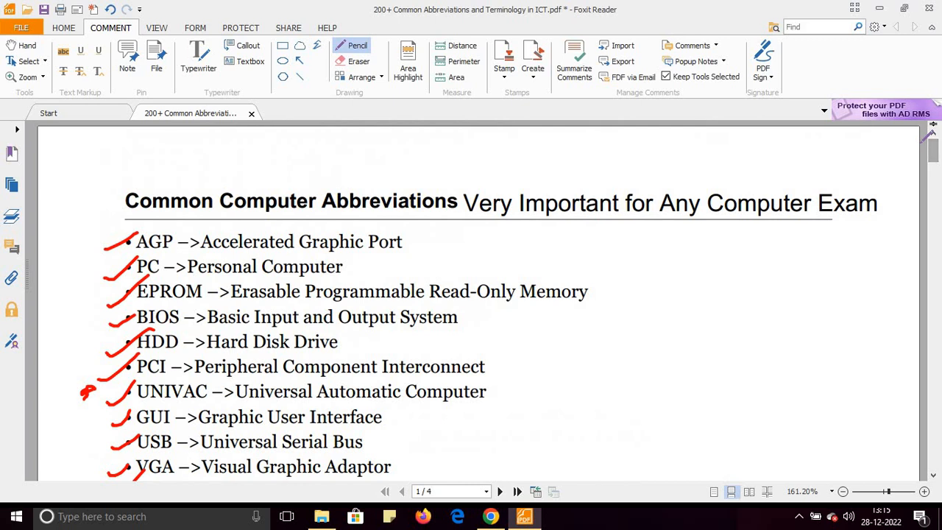
mouse_move(779, 353)
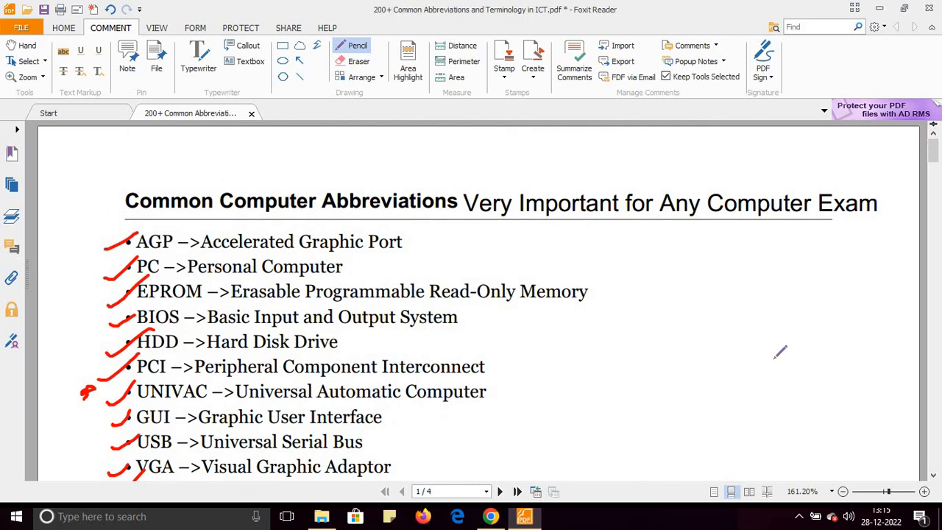